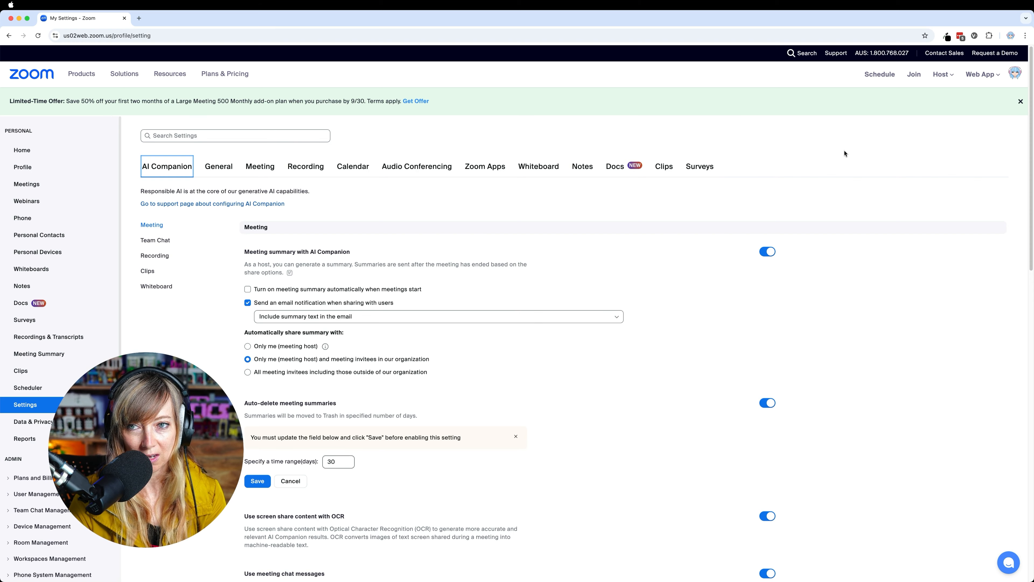
pyautogui.moveTo(590, 238)
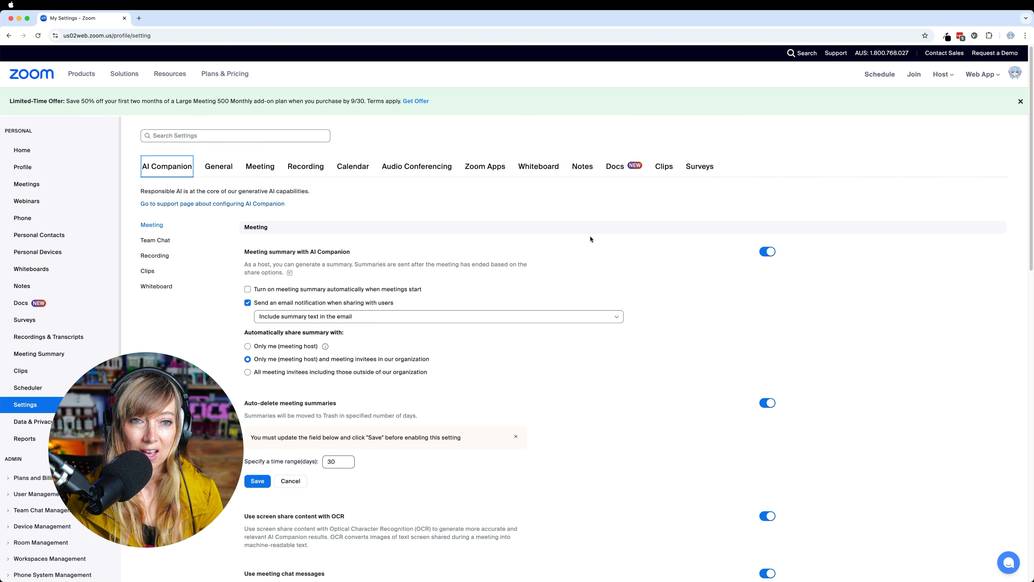
pyautogui.moveTo(225, 74)
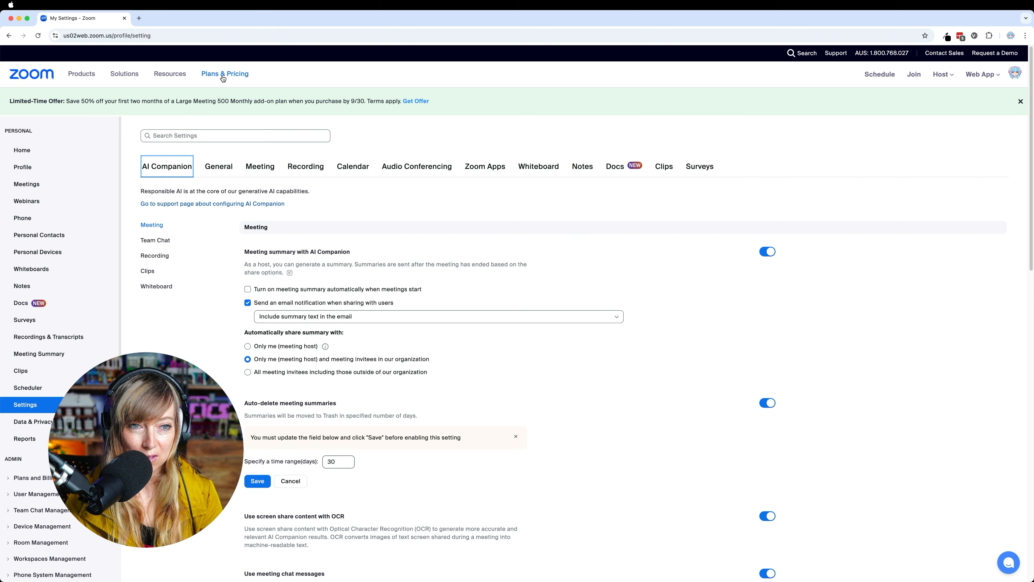
# Step: Confirm cloud recording captures active speaker, gallery view and each participant's audio separately
pyautogui.click(224, 73)
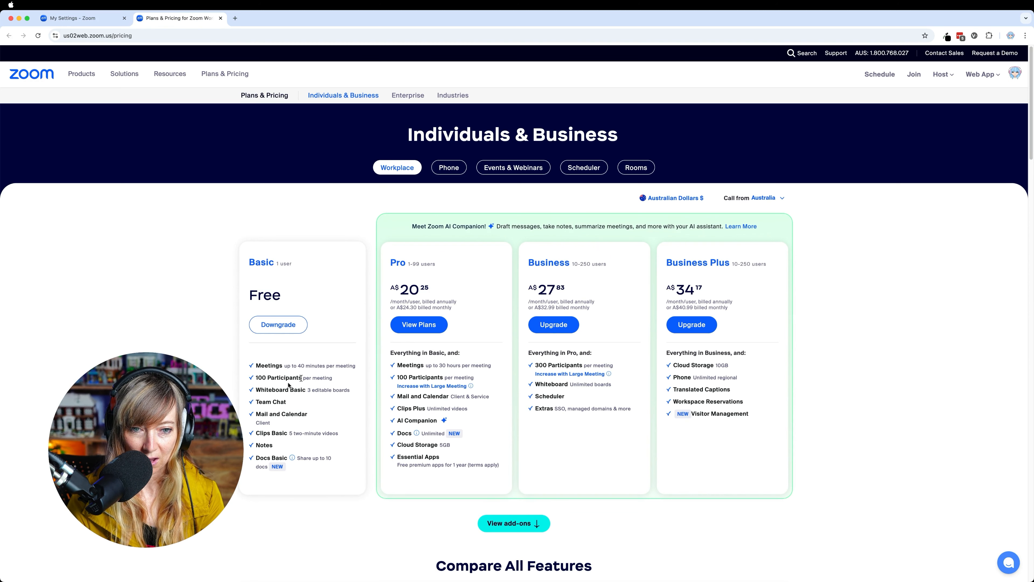
pyautogui.moveTo(417, 444)
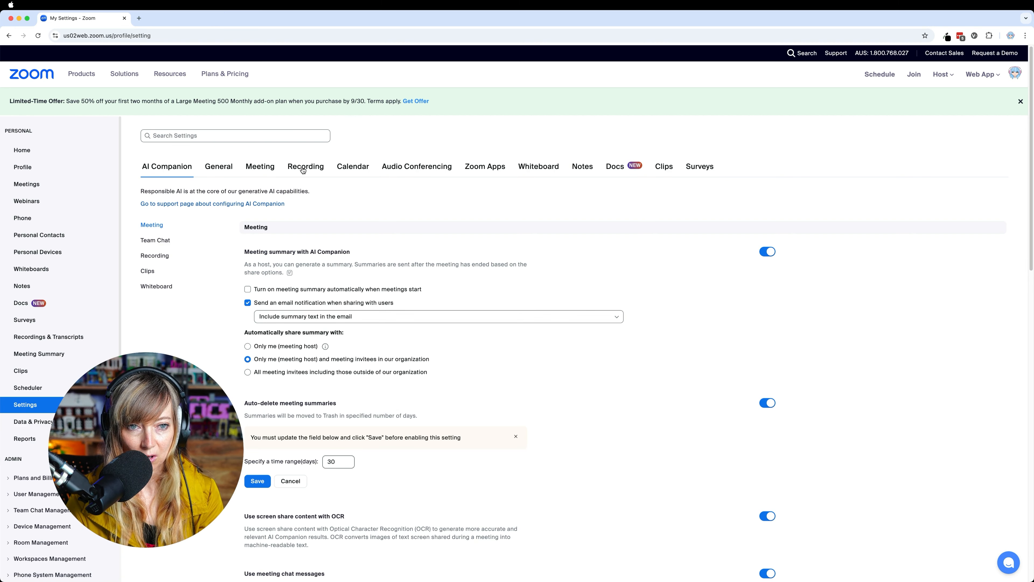
pyautogui.click(305, 167)
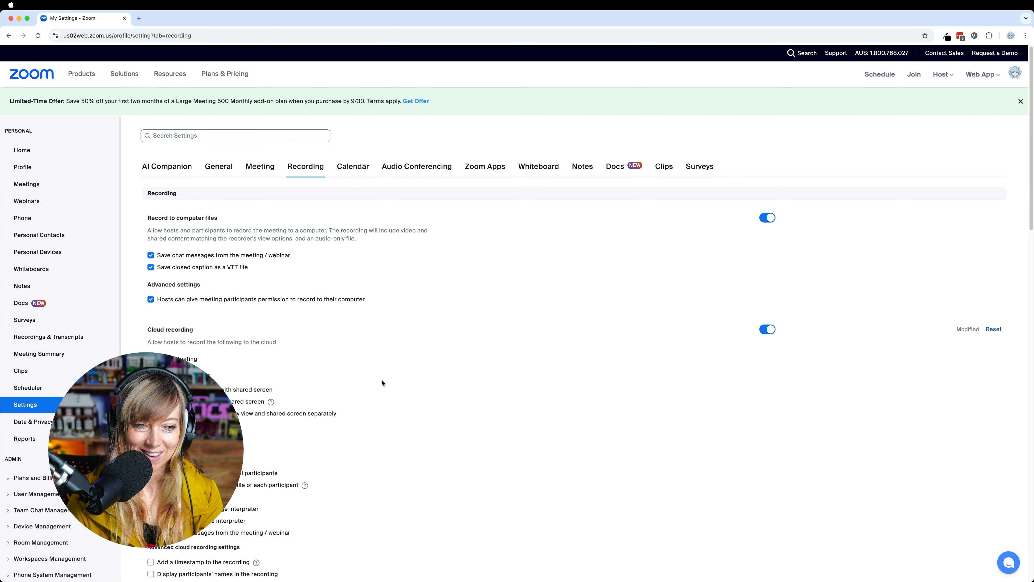
pyautogui.scroll(-3)
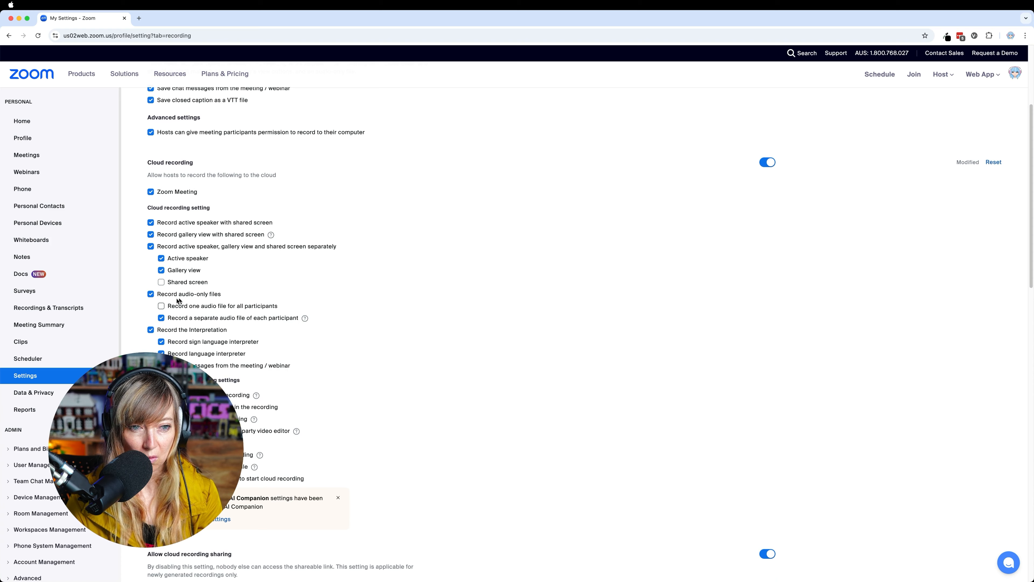
pyautogui.click(150, 294)
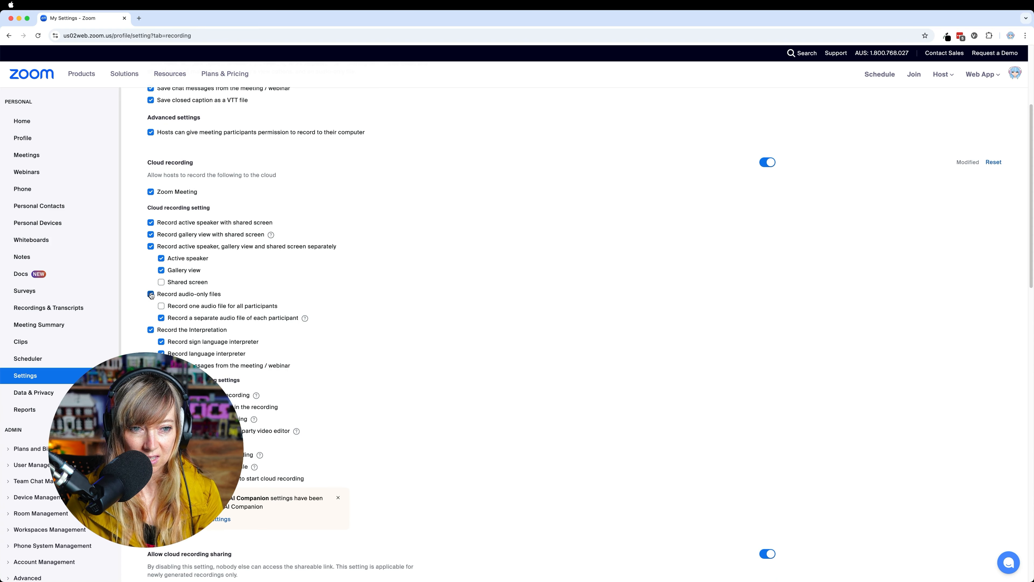
pyautogui.click(150, 294)
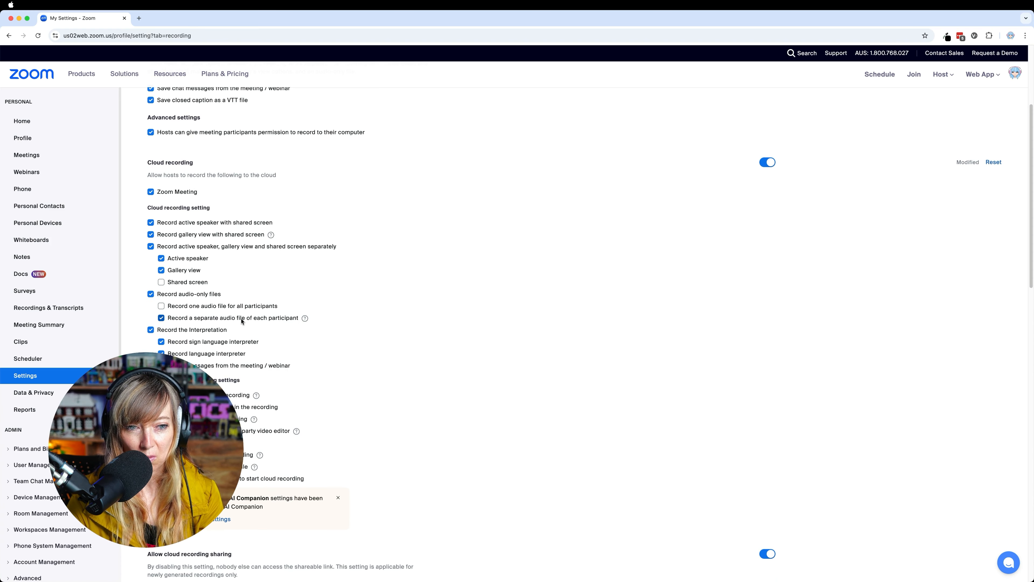
pyautogui.moveTo(305, 318)
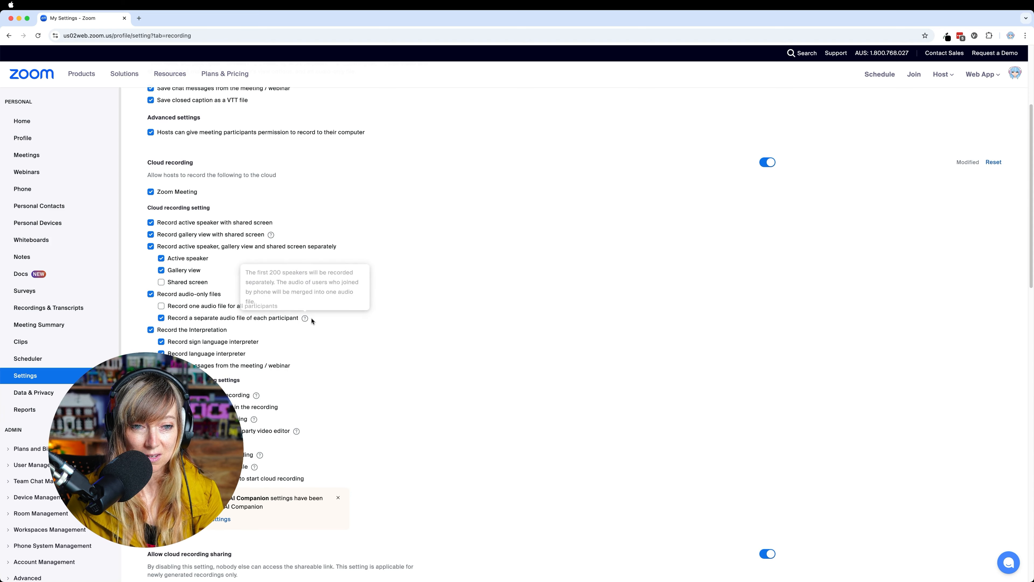
pyautogui.moveTo(364, 323)
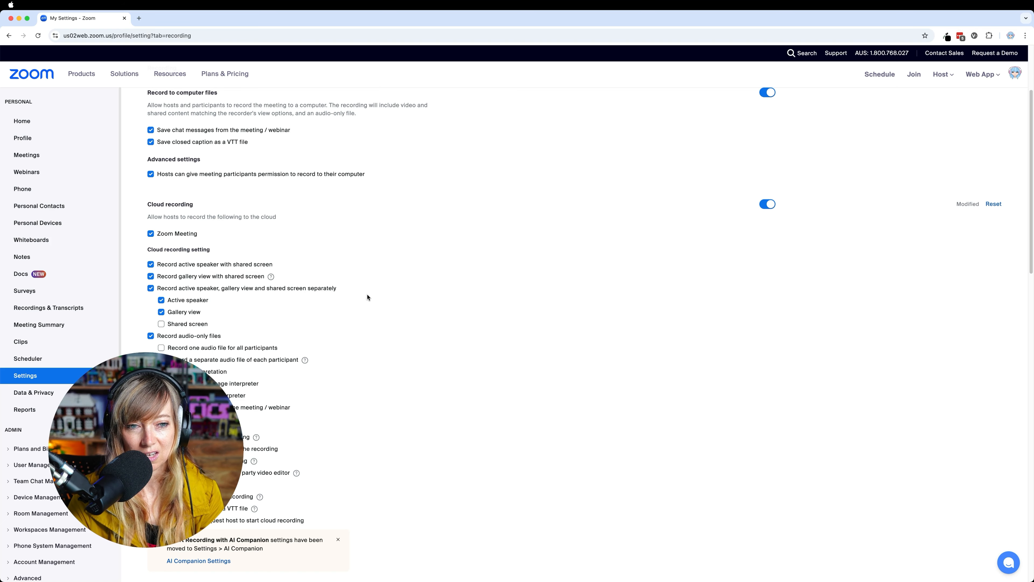
pyautogui.moveTo(413, 304)
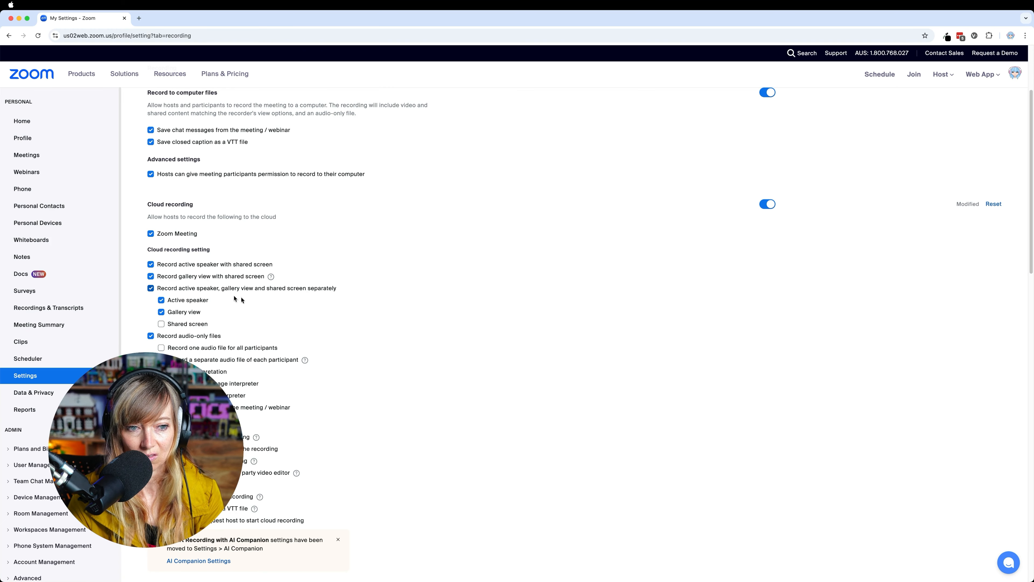
pyautogui.scroll(-3)
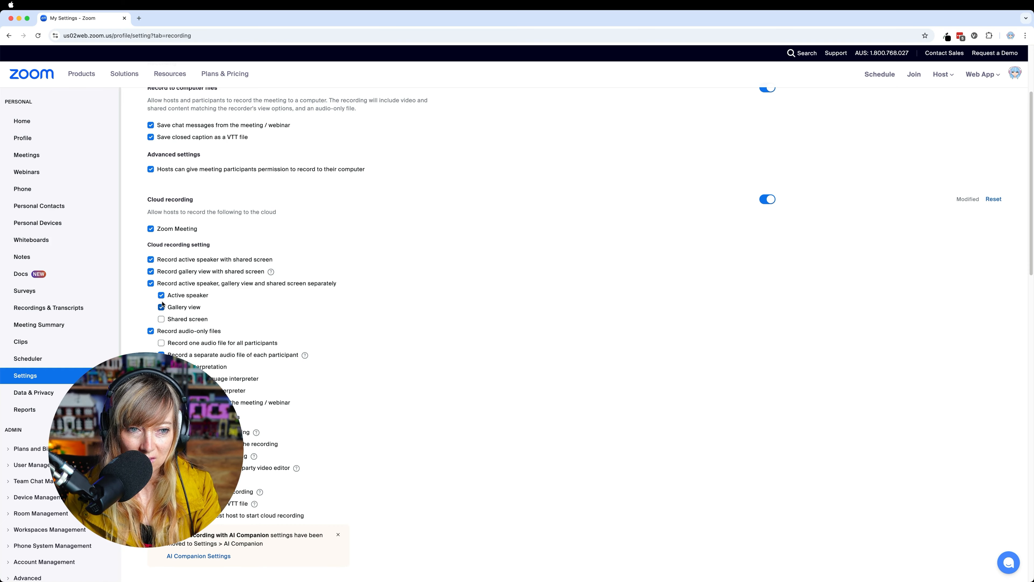
pyautogui.click(161, 307)
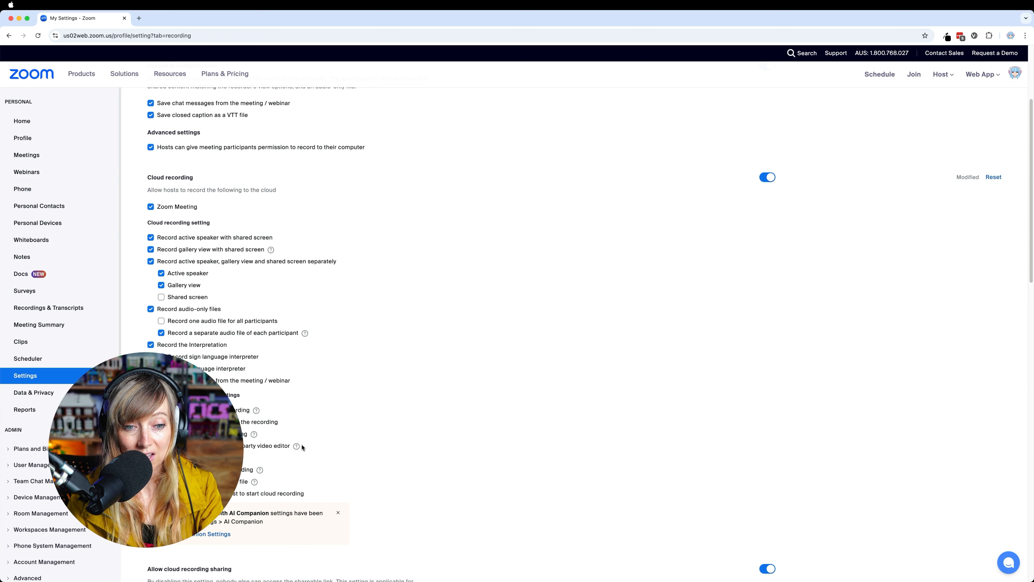
pyautogui.moveTo(153, 449)
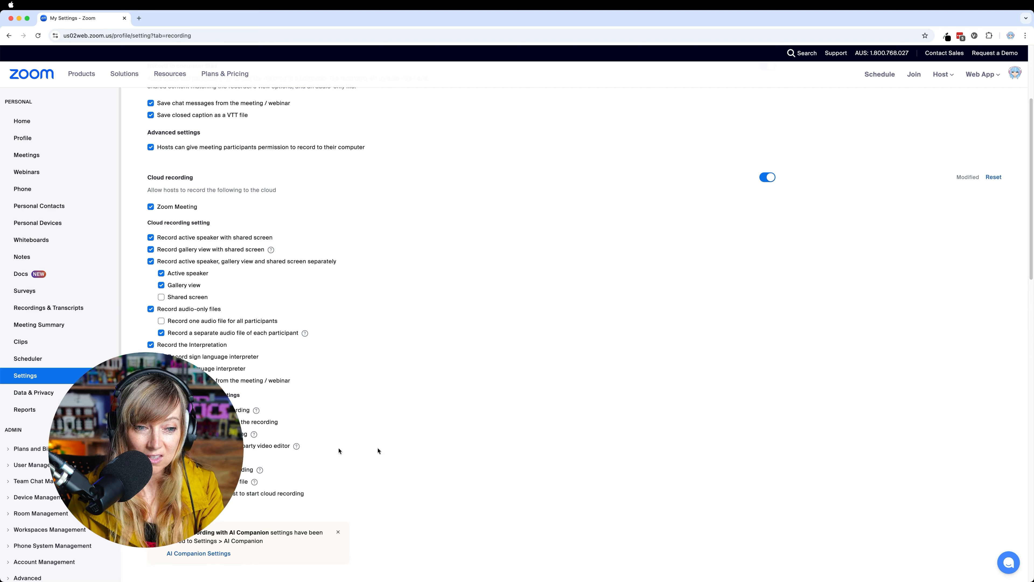
pyautogui.moveTo(428, 435)
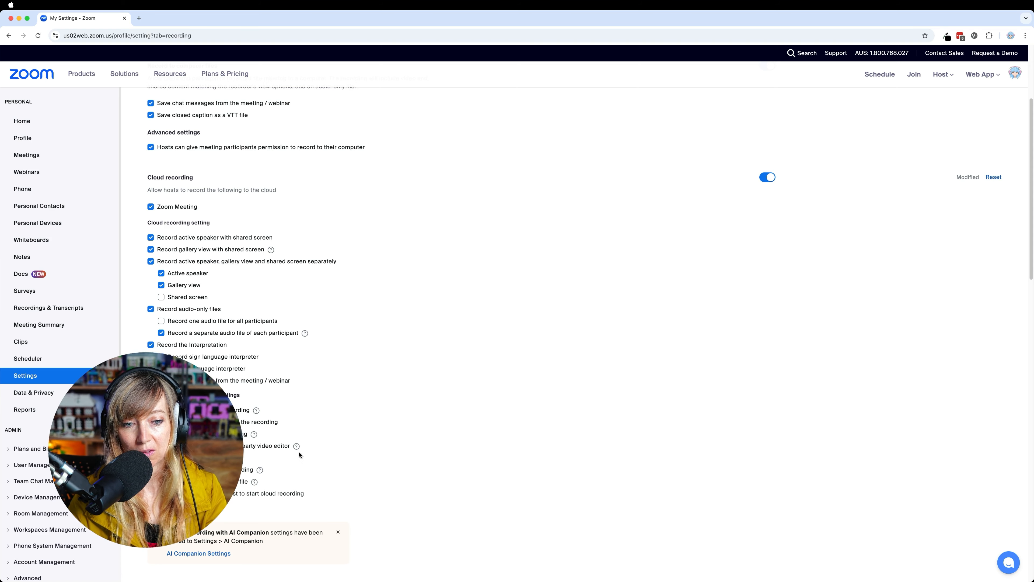
pyautogui.moveTo(353, 448)
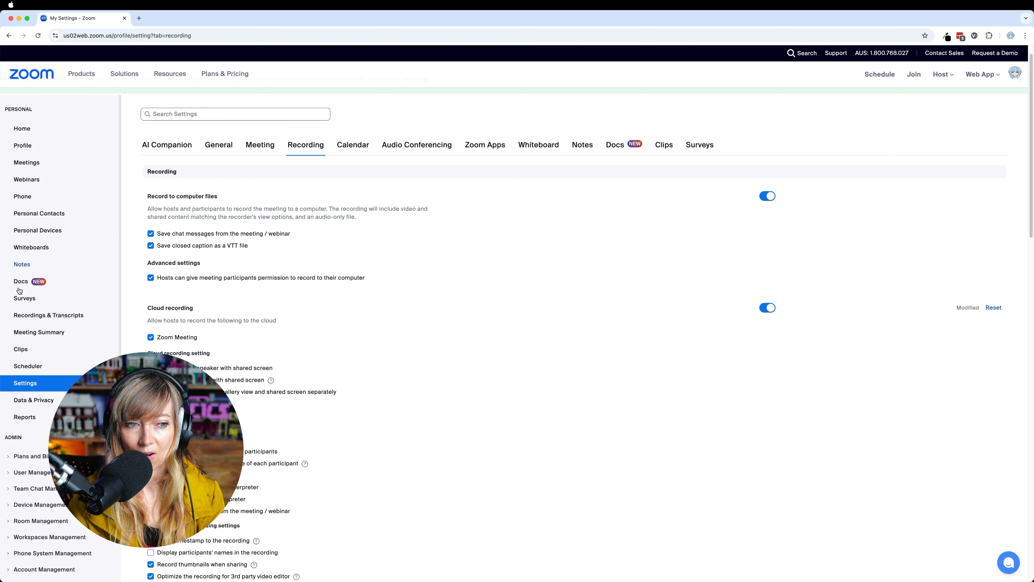
# Step: Locate the newest meeting in the cloud recordings list and show its details
pyautogui.click(48, 315)
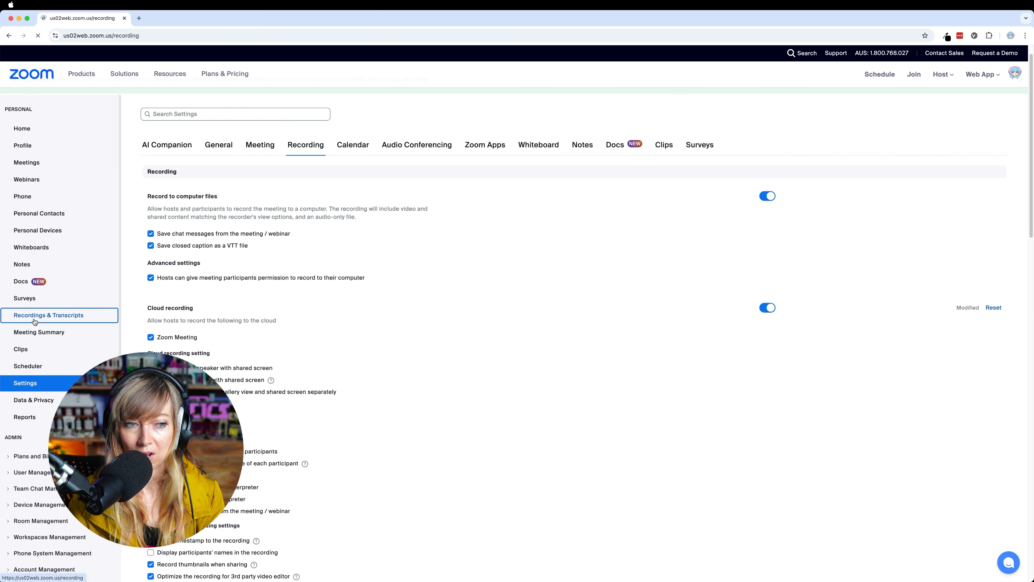
pyautogui.click(48, 315)
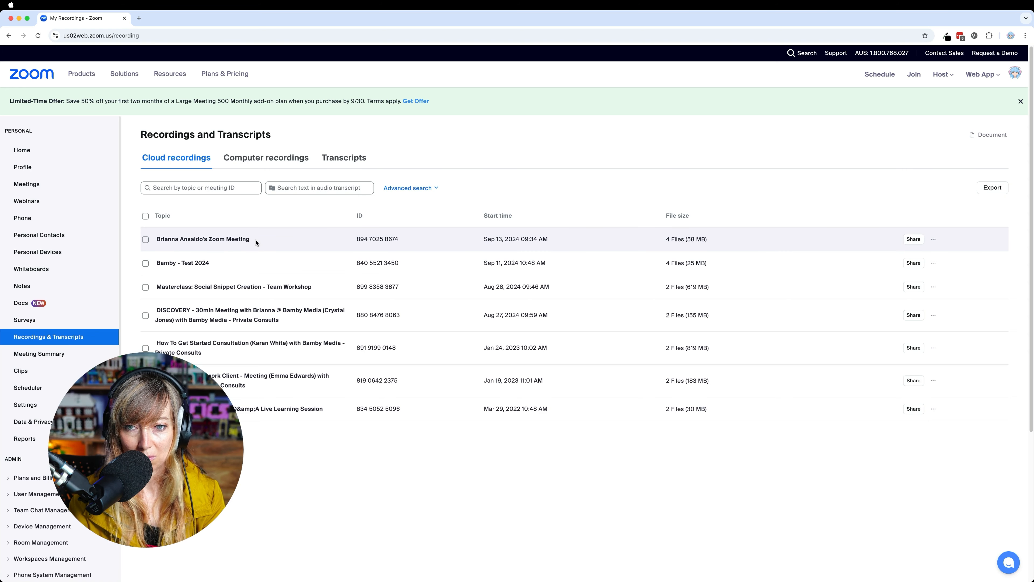
pyautogui.click(932, 239)
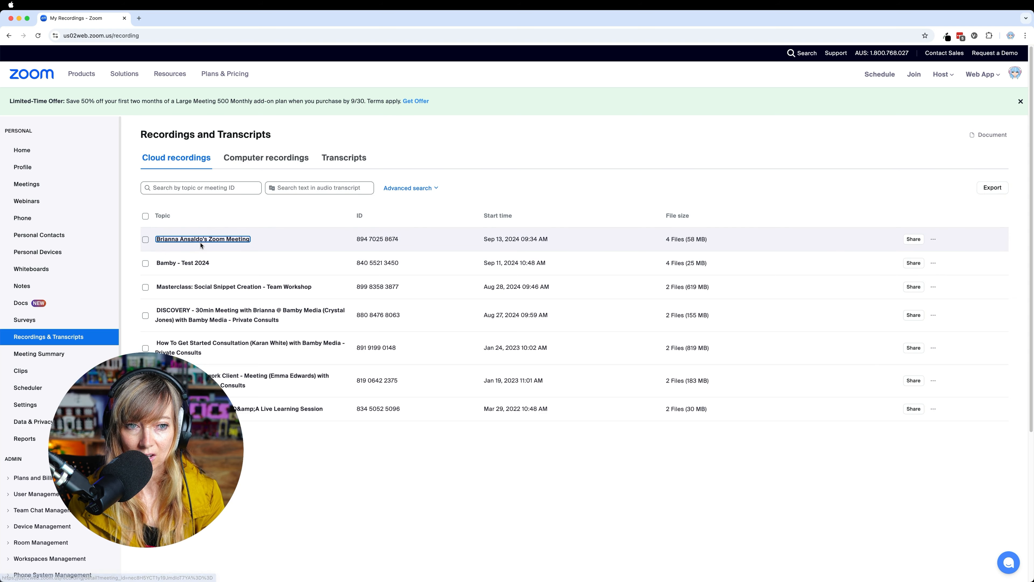
pyautogui.click(202, 239)
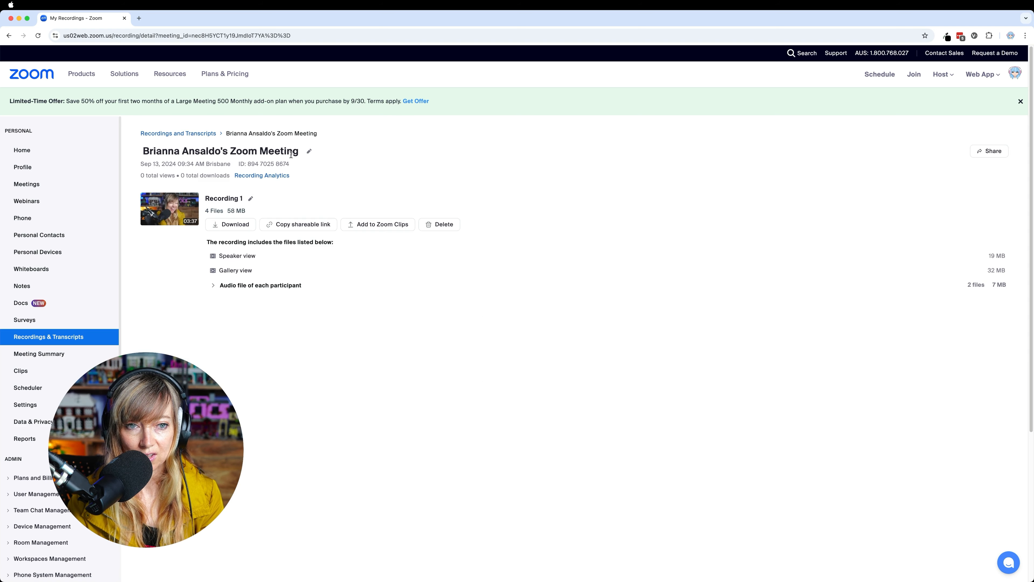
# Step: Rename the meeting topic to 'Bamby x Emily - Testing'
pyautogui.click(308, 151)
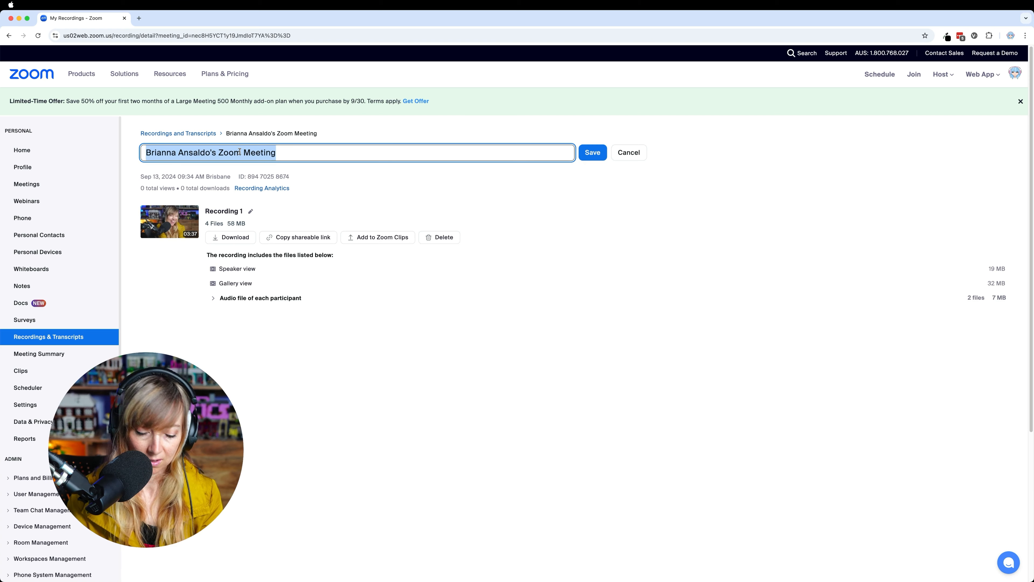
pyautogui.write('Bamby x')
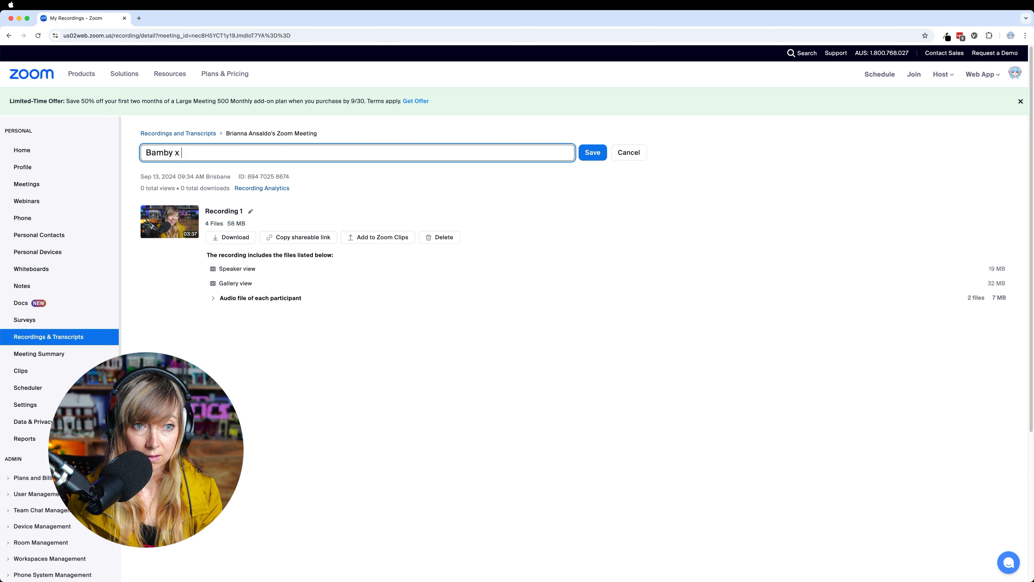
pyautogui.write('Emily - Tes')
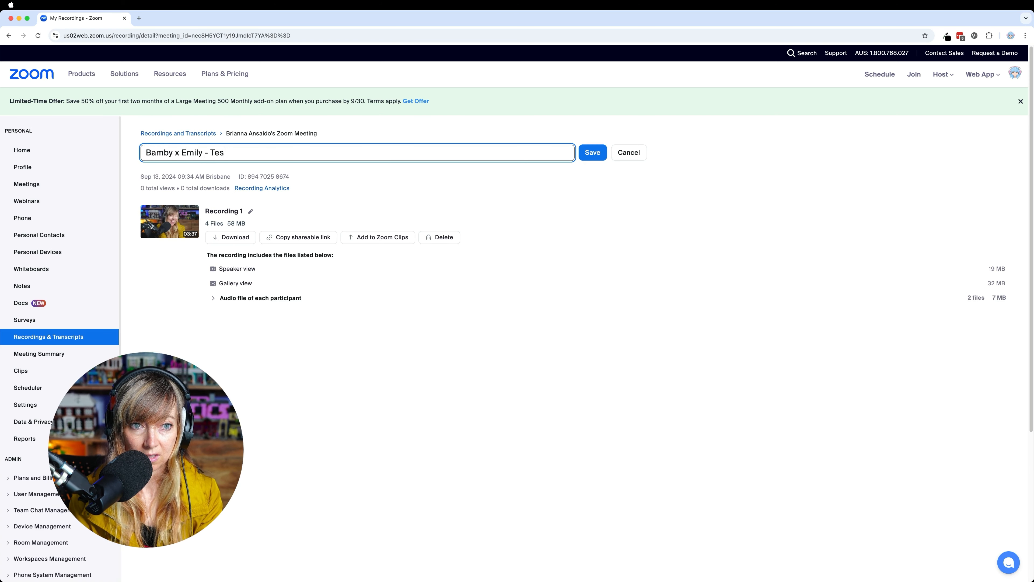
pyautogui.write('ting')
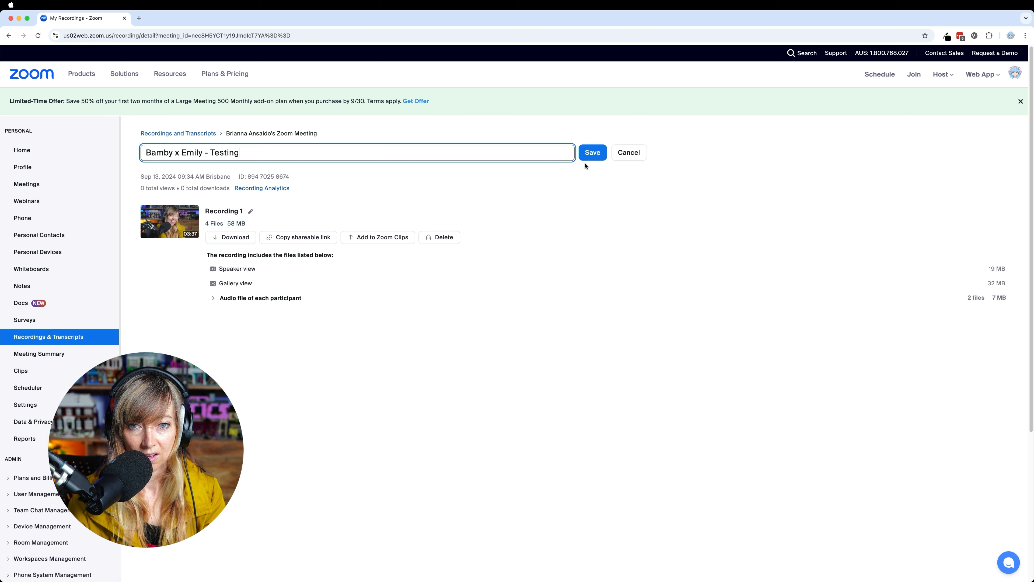
pyautogui.click(591, 152)
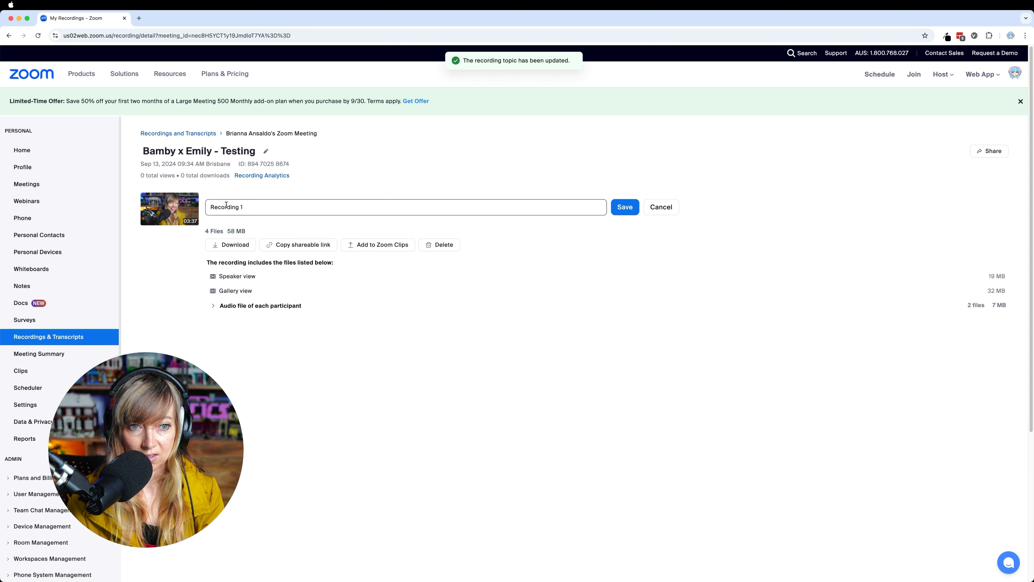
# Step: Rename the recording file to 'Guest Test Interview' and expand the per-participant audio files
pyautogui.write('Guest Test Interview')
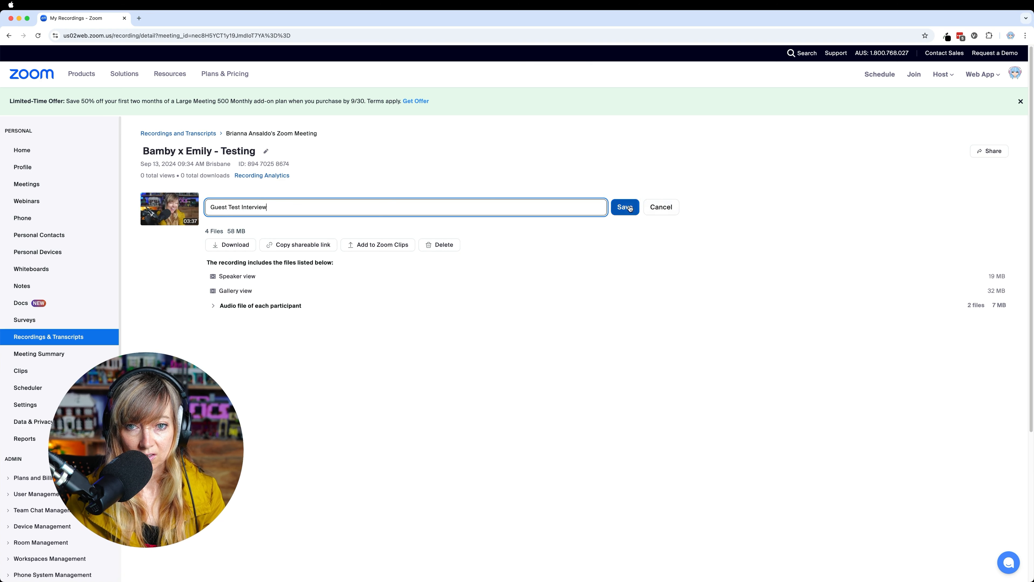
pyautogui.click(623, 206)
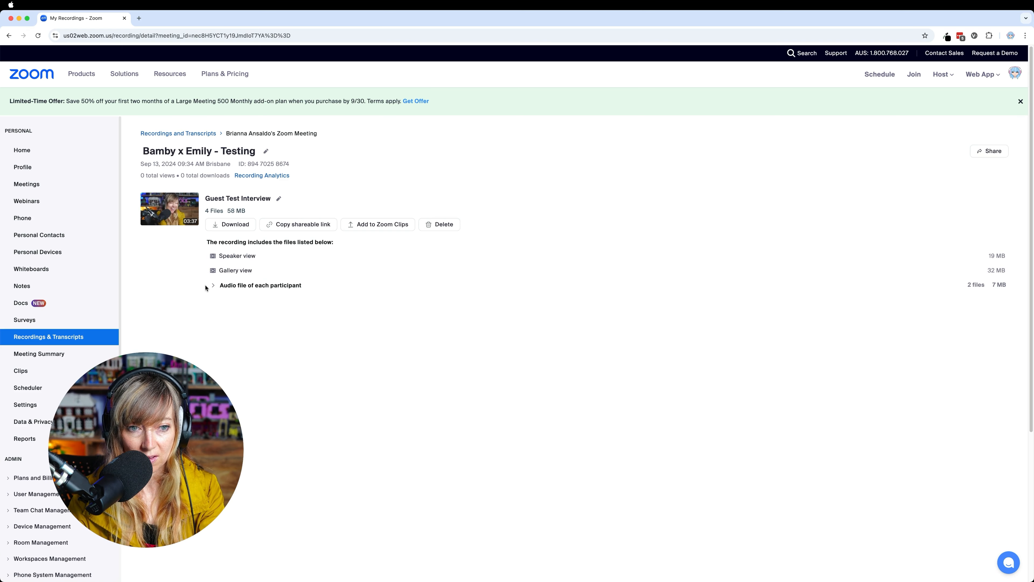
pyautogui.click(212, 285)
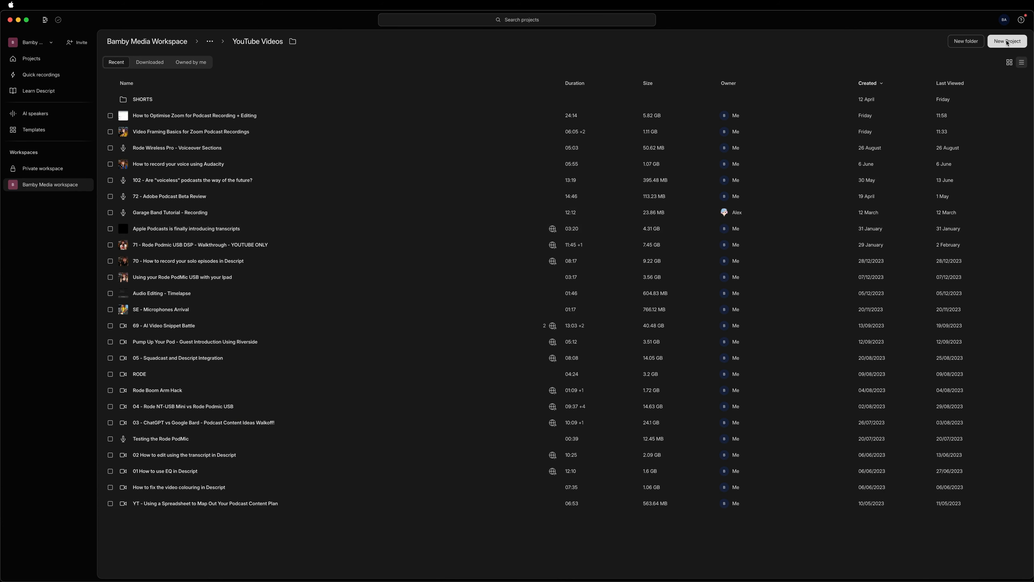
# Step: Start a new Descript video project and bring up the Zoom recordings to import
pyautogui.click(1007, 41)
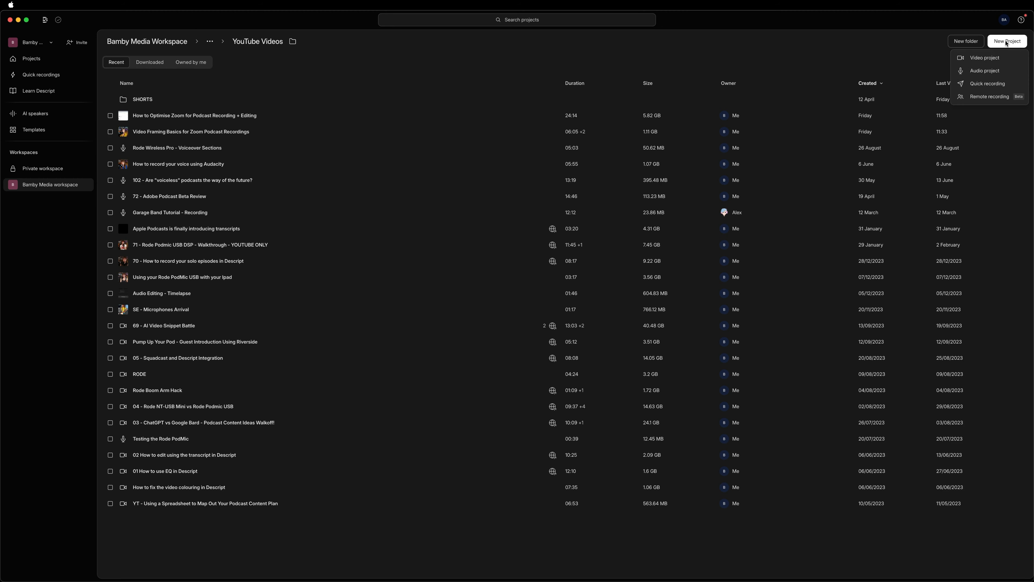
pyautogui.click(984, 58)
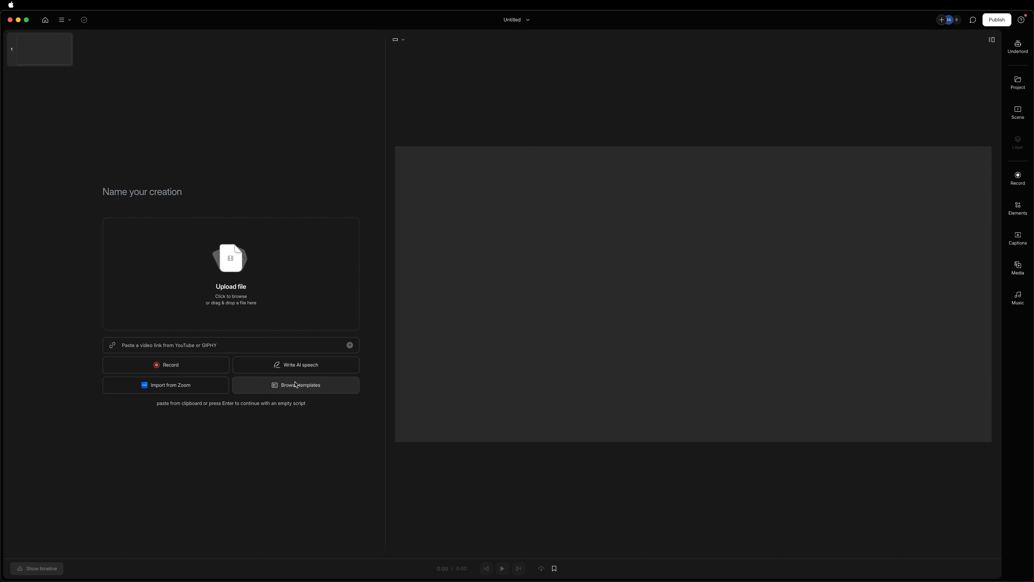
pyautogui.moveTo(165, 385)
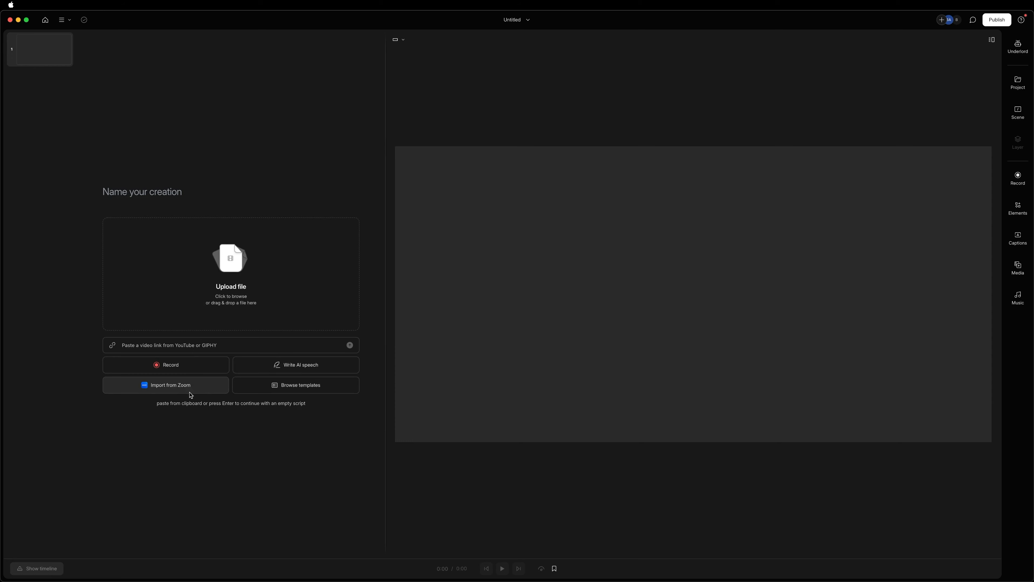
pyautogui.click(165, 384)
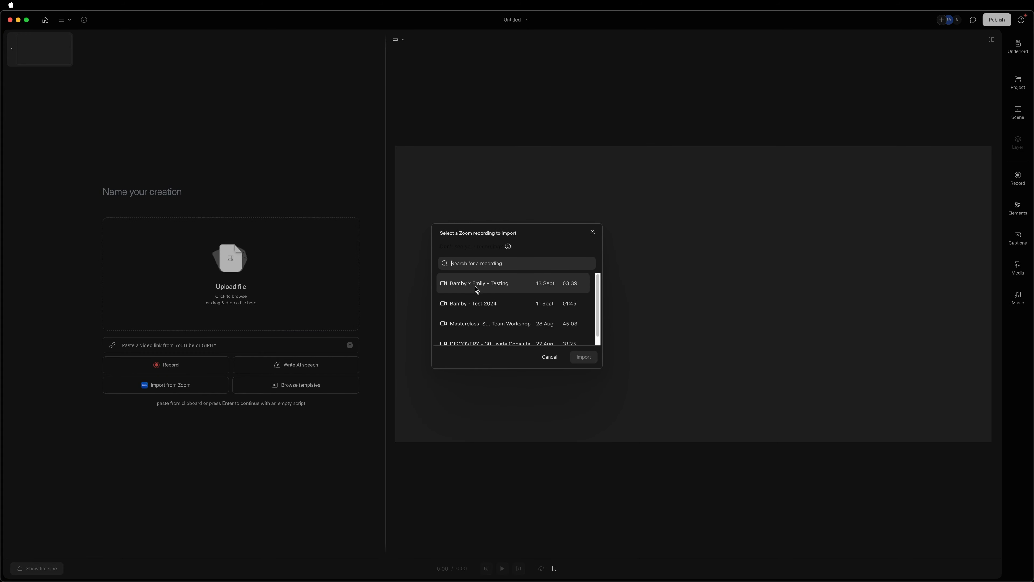
pyautogui.moveTo(470, 285)
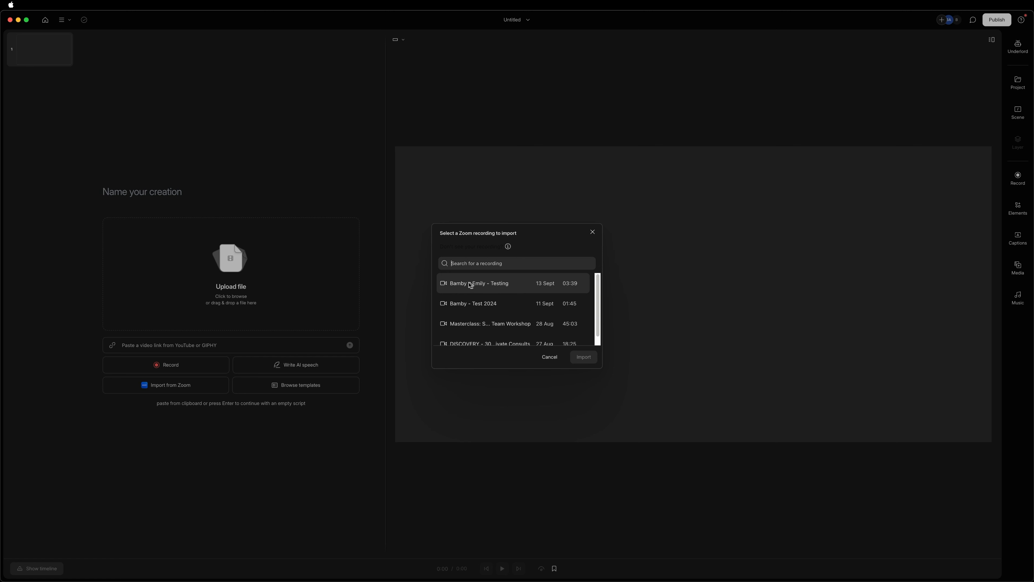
pyautogui.moveTo(488, 303)
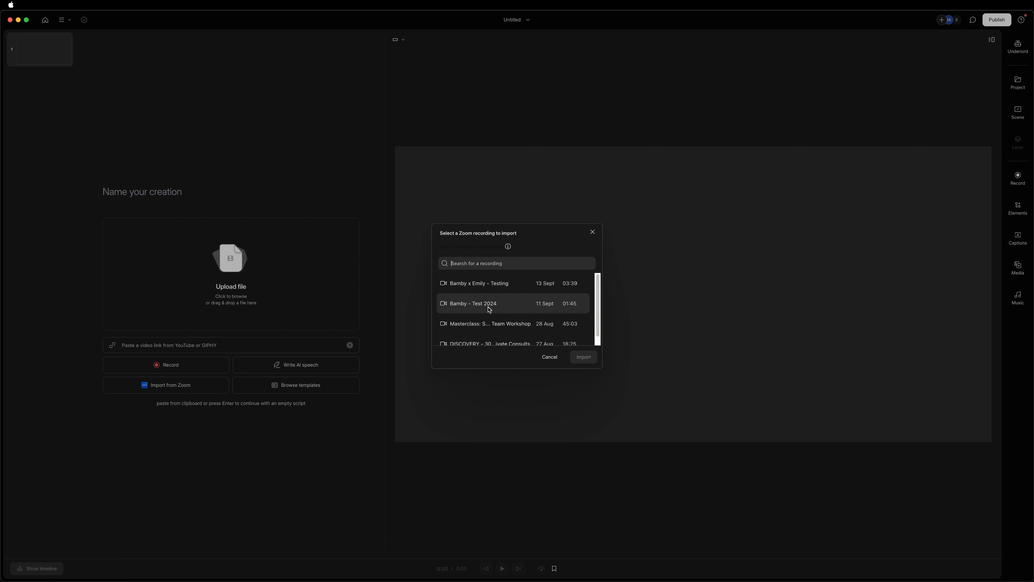
# Step: Select the 'Bamby x Emily - Testing' recording and import it
pyautogui.scroll(-3)
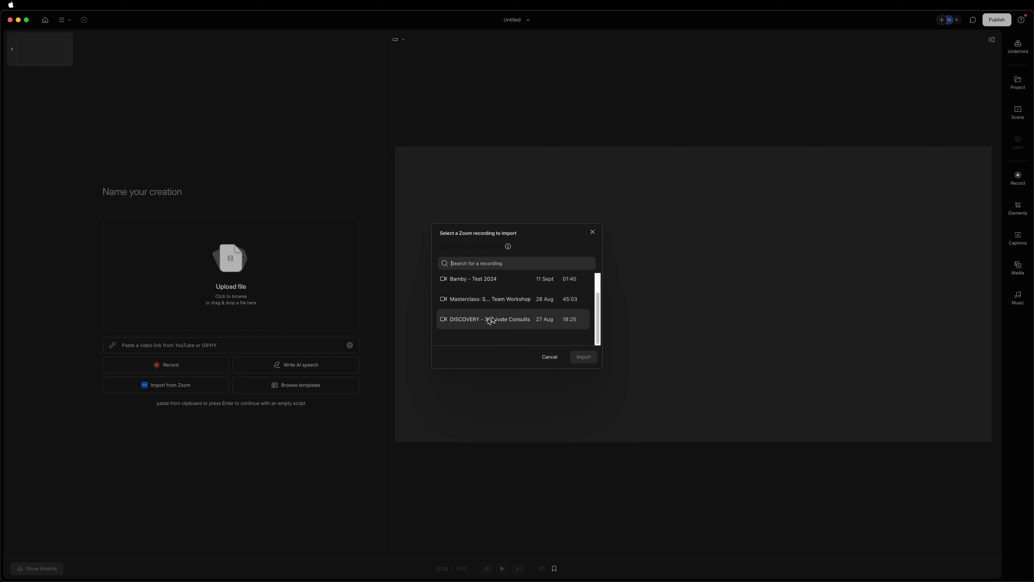
pyautogui.click(489, 319)
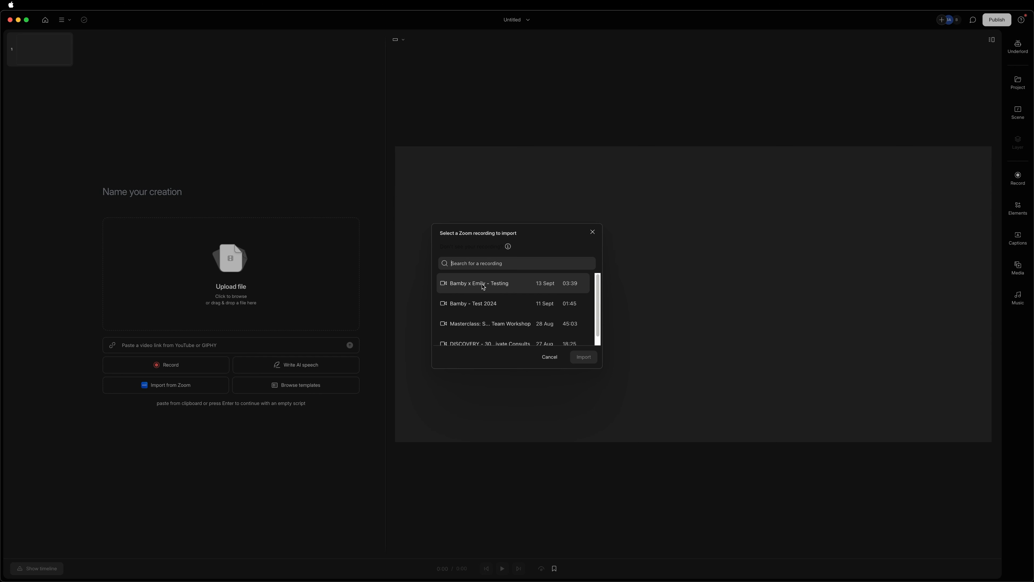
pyautogui.click(478, 282)
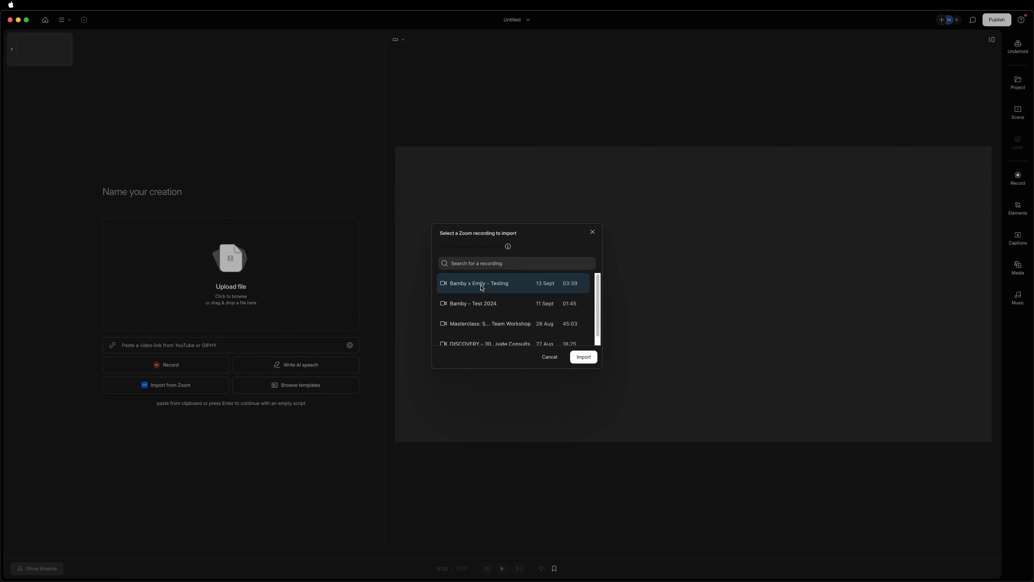
pyautogui.click(582, 357)
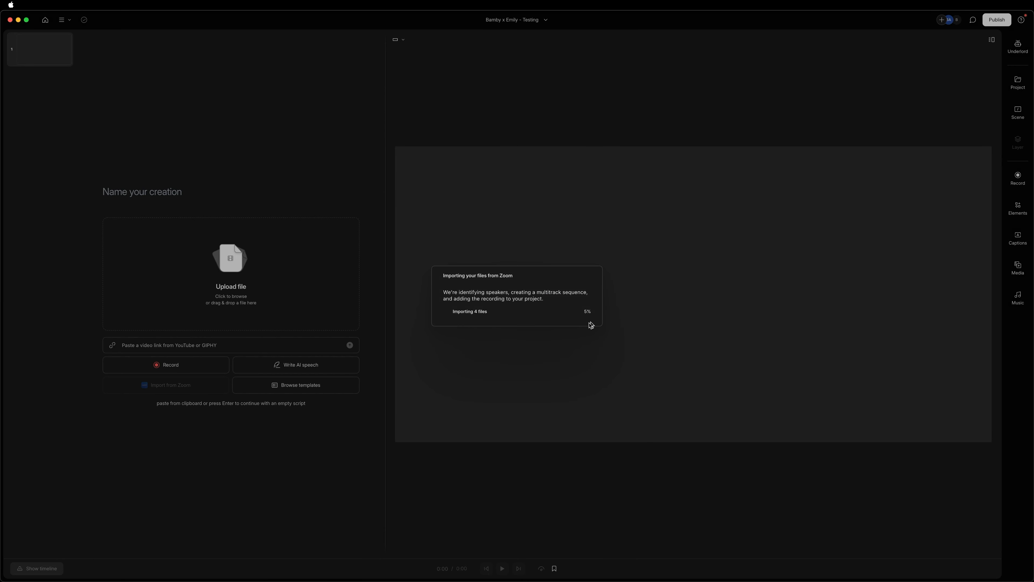
pyautogui.moveTo(534, 325)
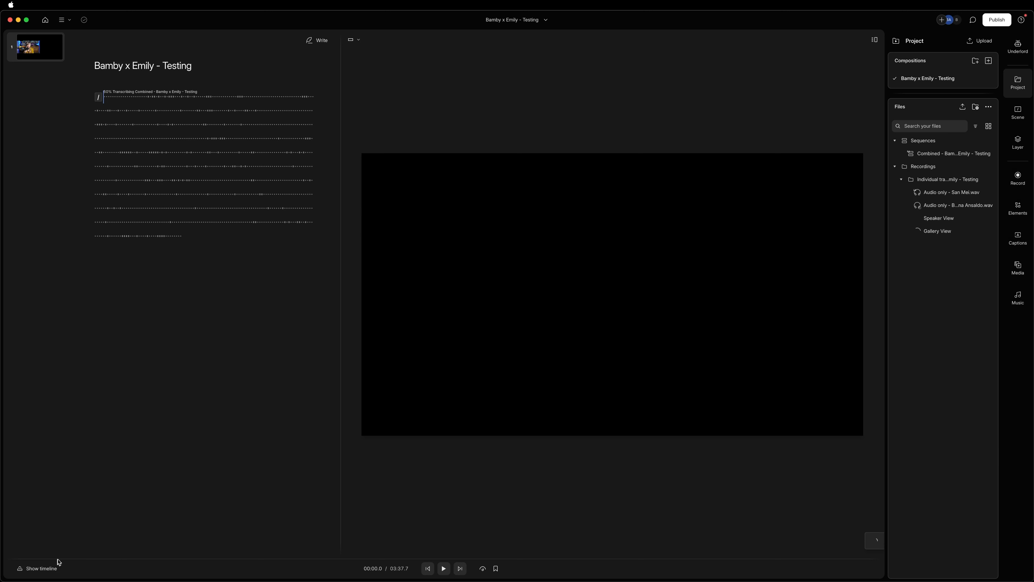
# Step: Reveal the timeline below the script once the import finishes
pyautogui.click(38, 568)
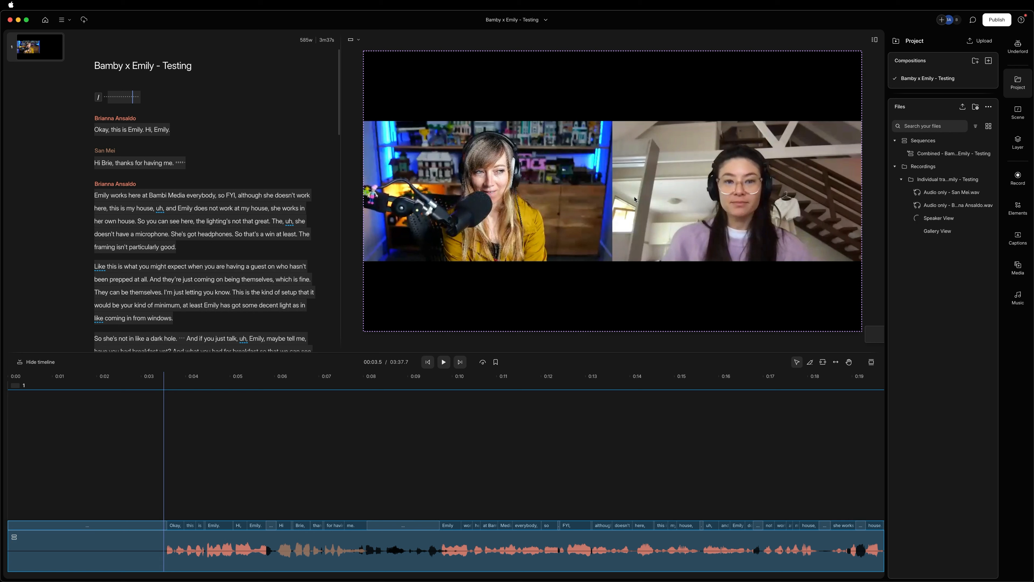
pyautogui.moveTo(478, 222)
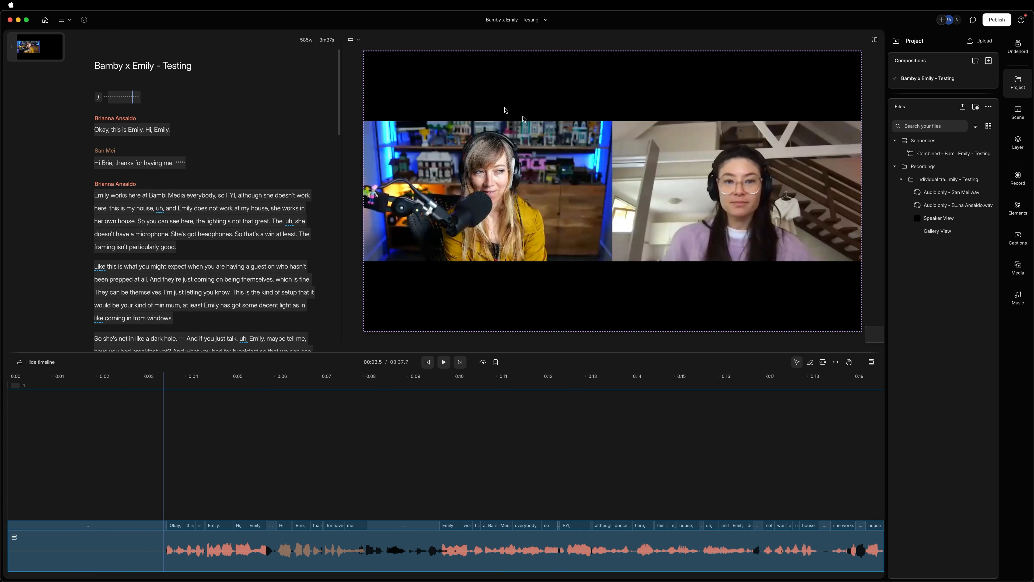
pyautogui.moveTo(717, 245)
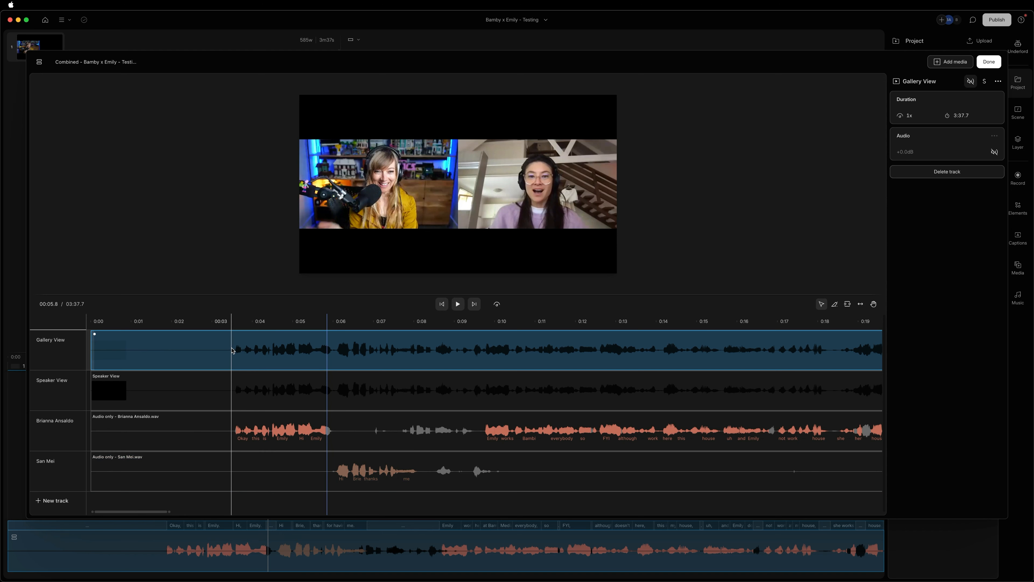
# Step: Remove the Speaker View track from the sequence via the clip's context menu
pyautogui.rightClick(231, 350)
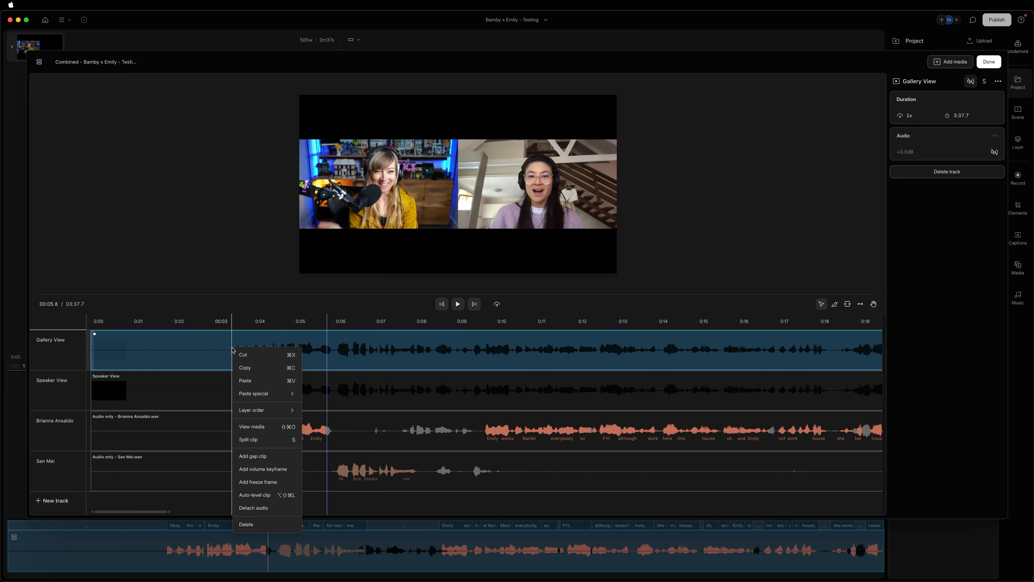
pyautogui.click(253, 507)
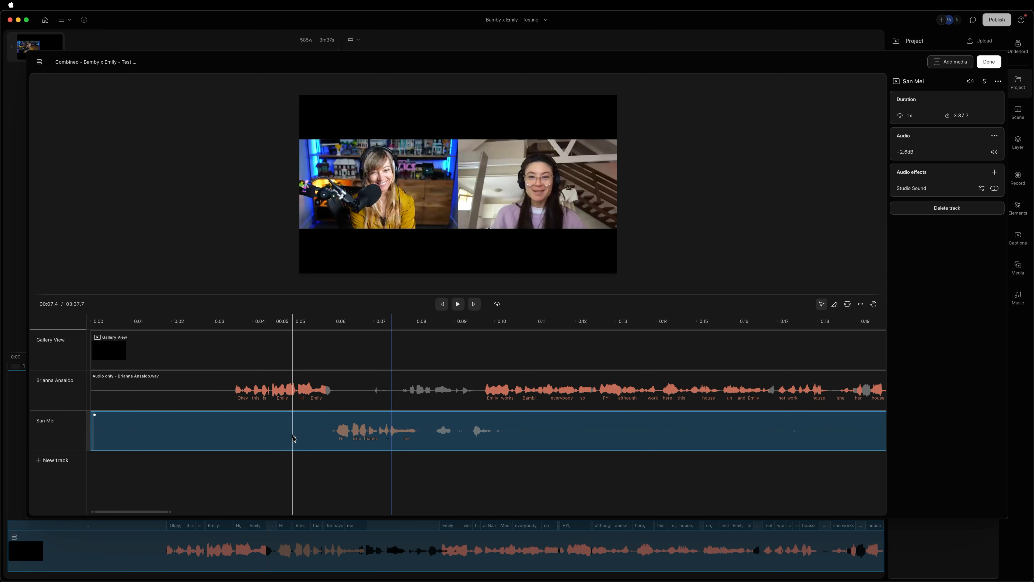
pyautogui.click(235, 349)
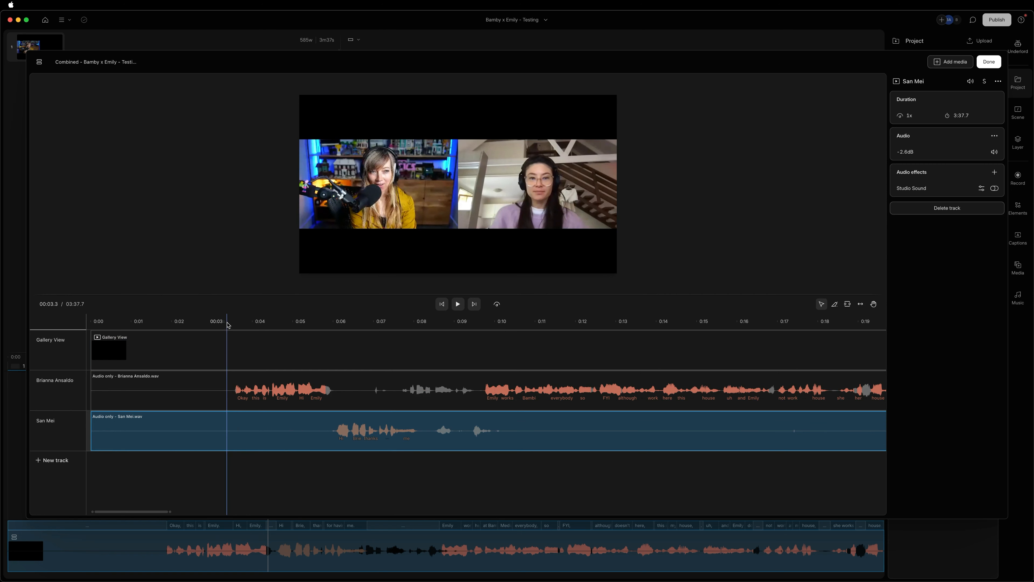
pyautogui.click(458, 303)
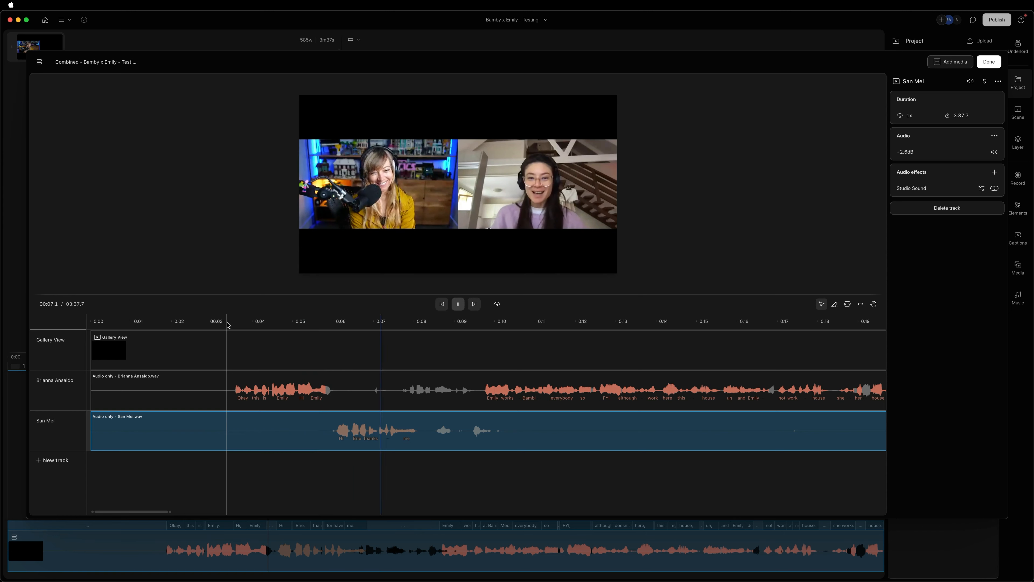
pyautogui.click(458, 303)
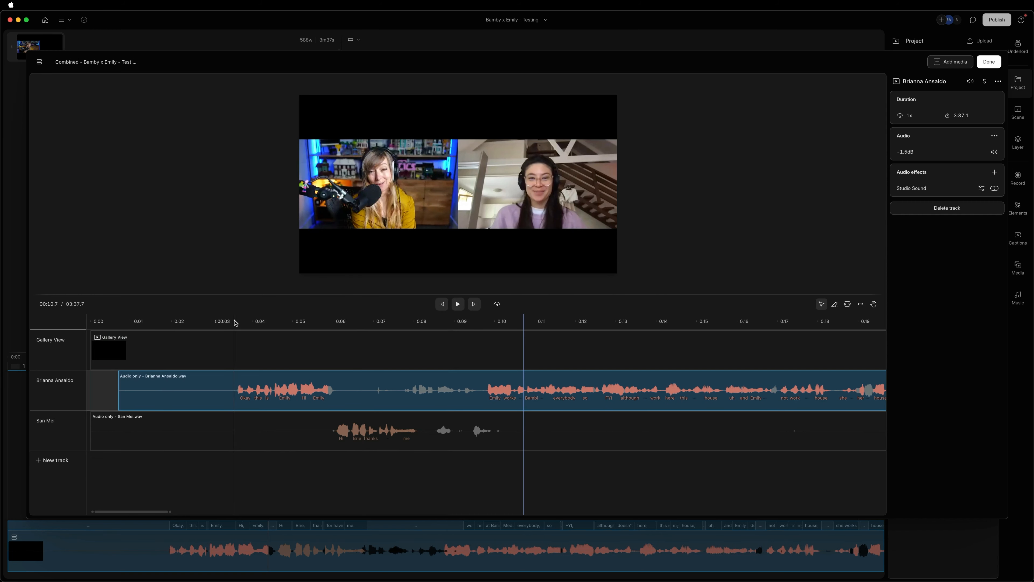
pyautogui.click(458, 304)
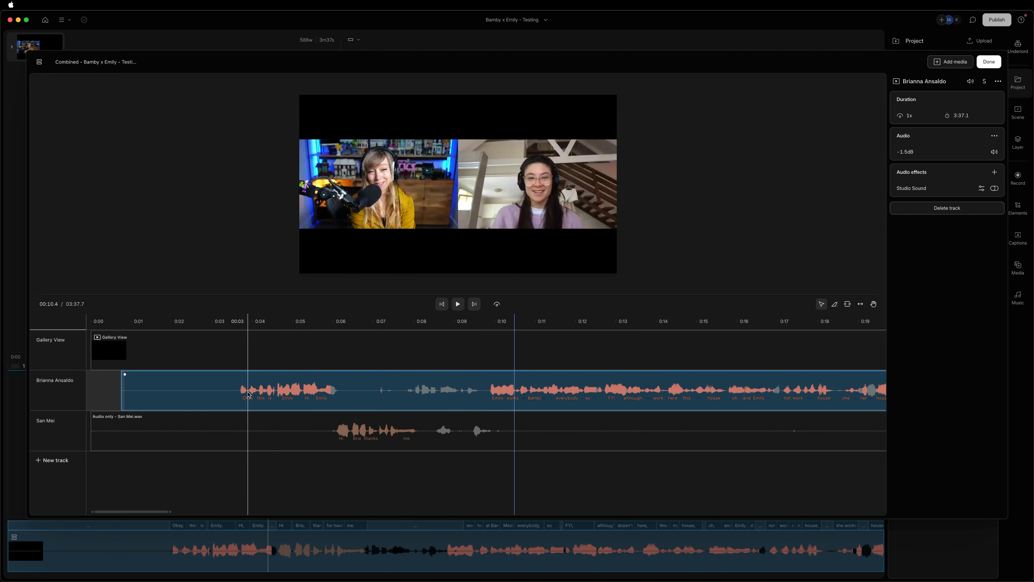
pyautogui.click(458, 304)
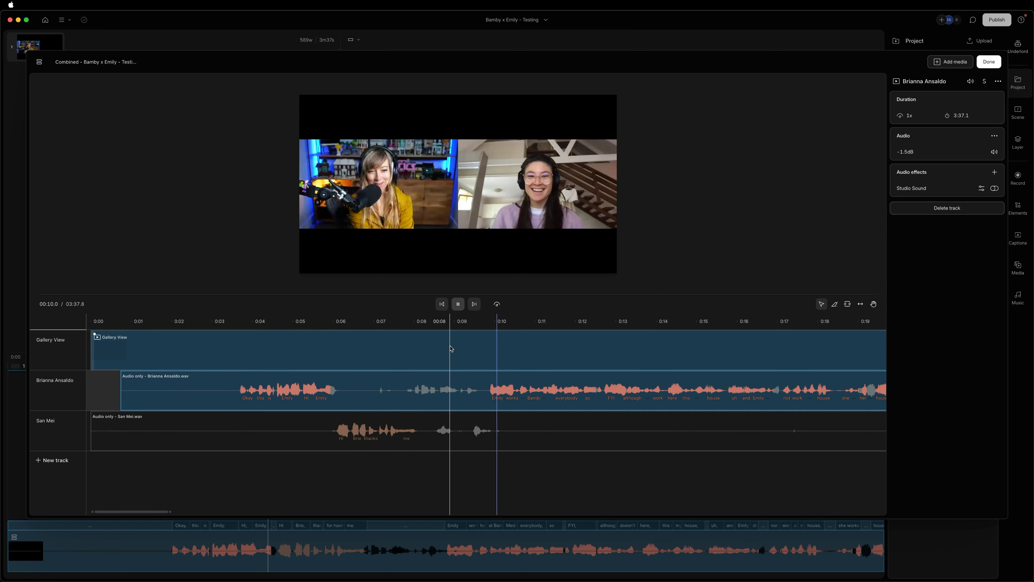
pyautogui.click(458, 304)
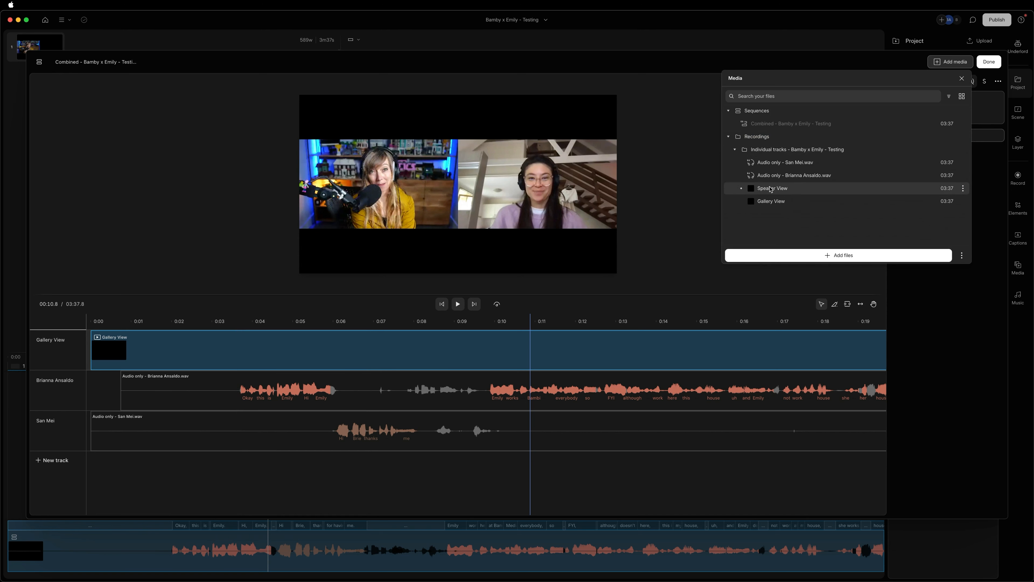
# Step: Add a second Gallery View clip as a new track and detach its audio
pyautogui.click(770, 201)
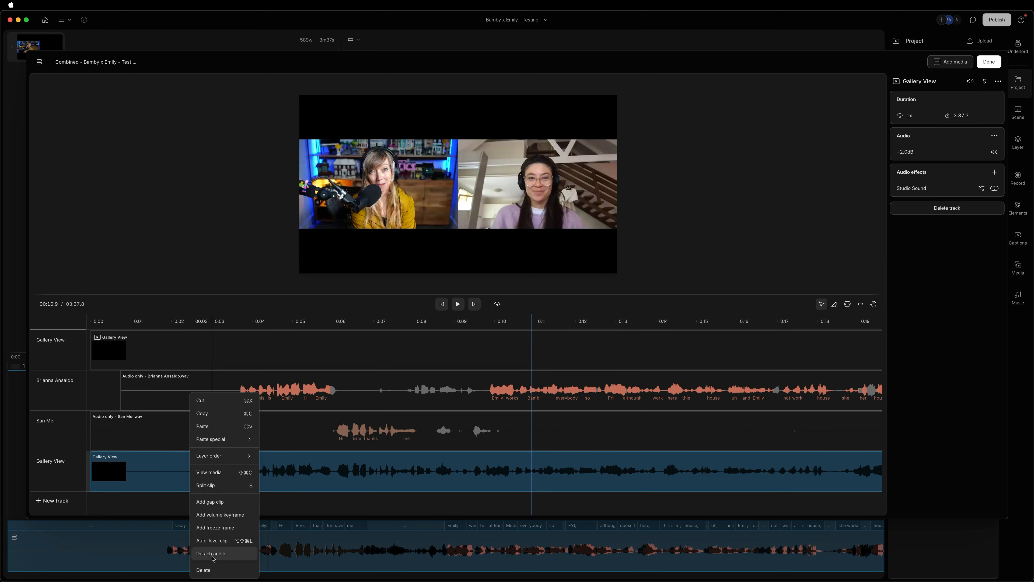
pyautogui.click(211, 553)
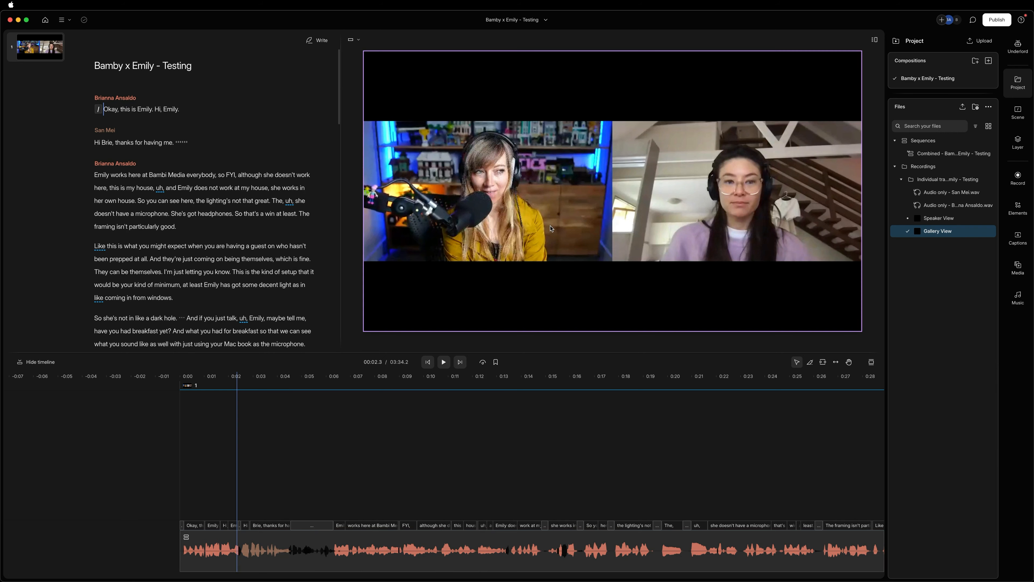
# Step: Select a Script: Gallery View layer and show its Layer properties
pyautogui.click(551, 229)
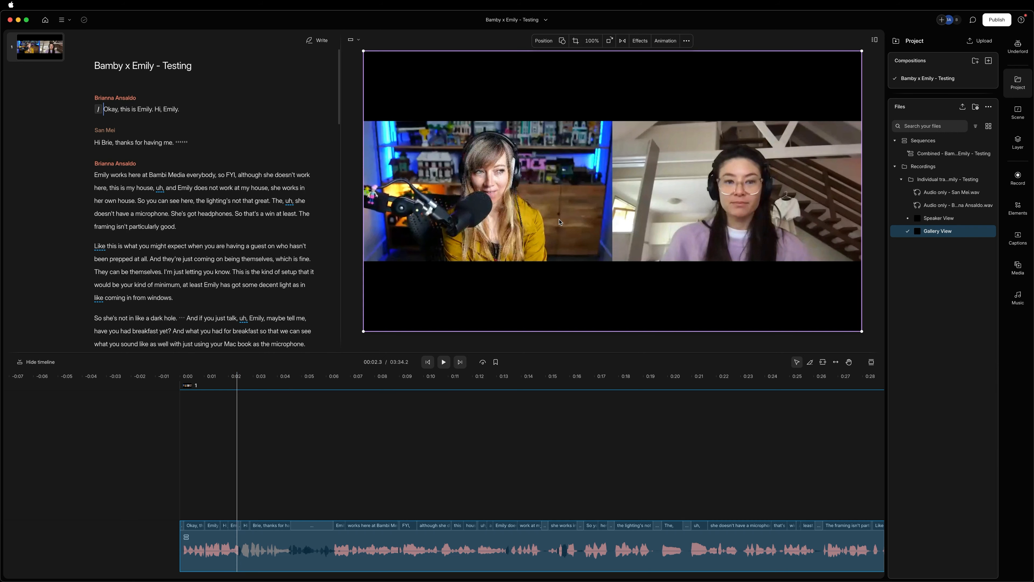
pyautogui.click(1017, 112)
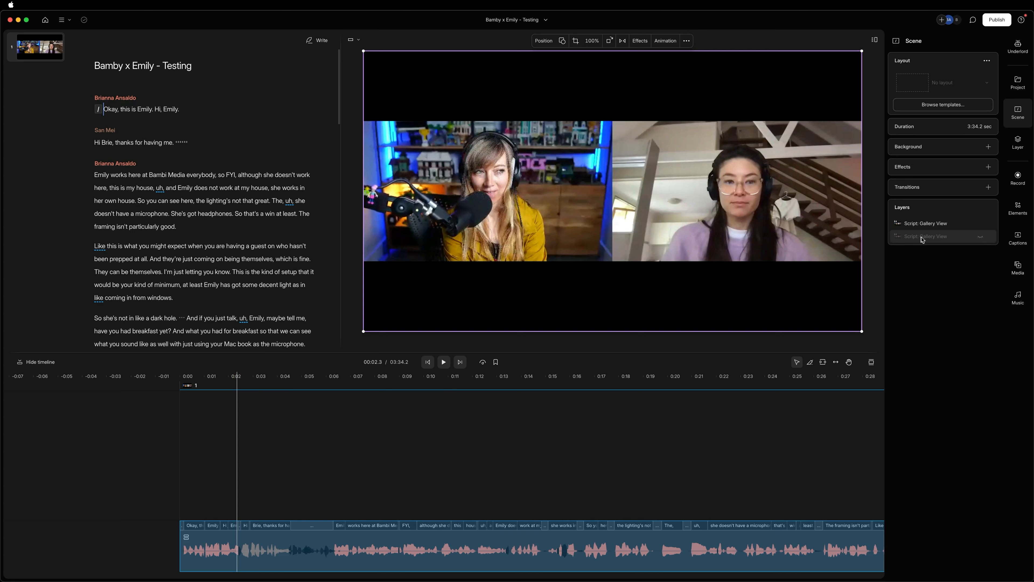
pyautogui.moveTo(982, 244)
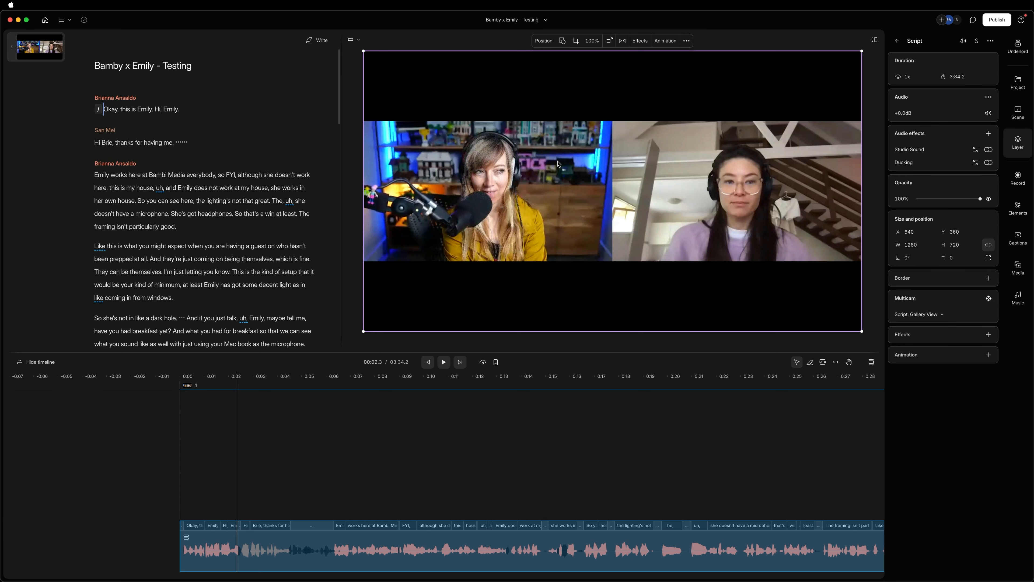
pyautogui.moveTo(600, 102)
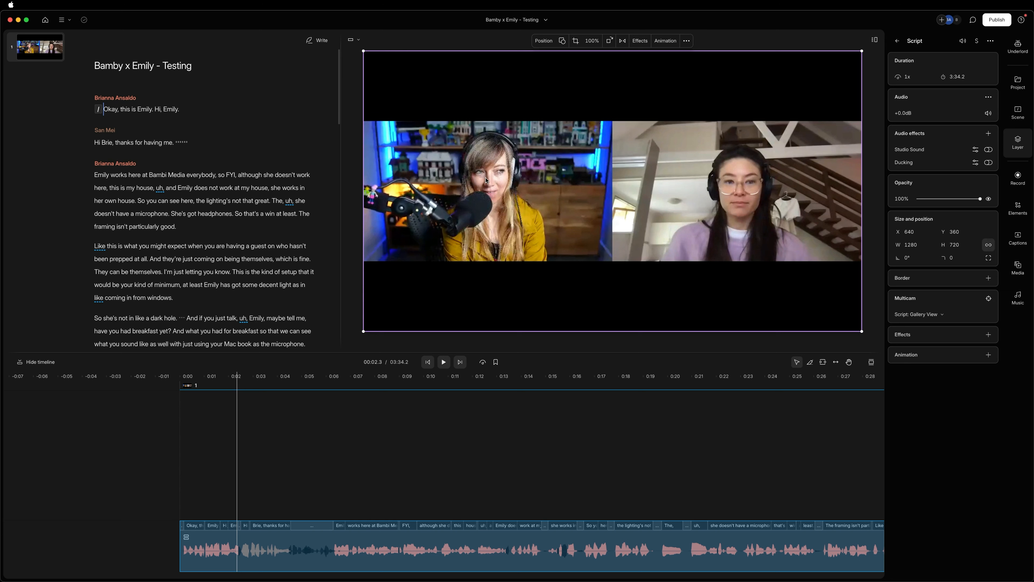
pyautogui.moveTo(575, 41)
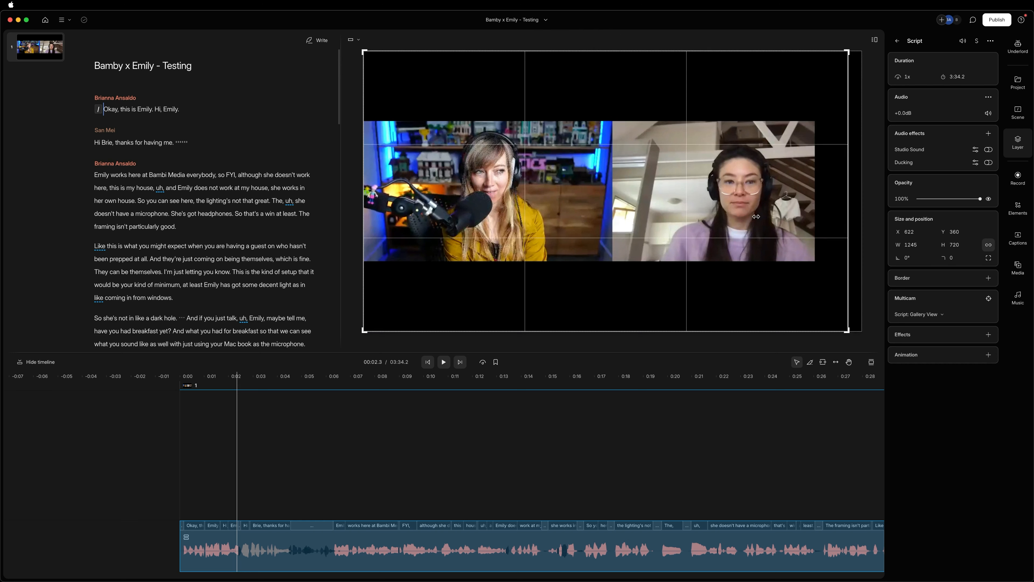
# Step: Crop the layer to just the left speaker, removing the right speaker and black bands
pyautogui.moveTo(856, 221); pyautogui.dragTo(611, 220)
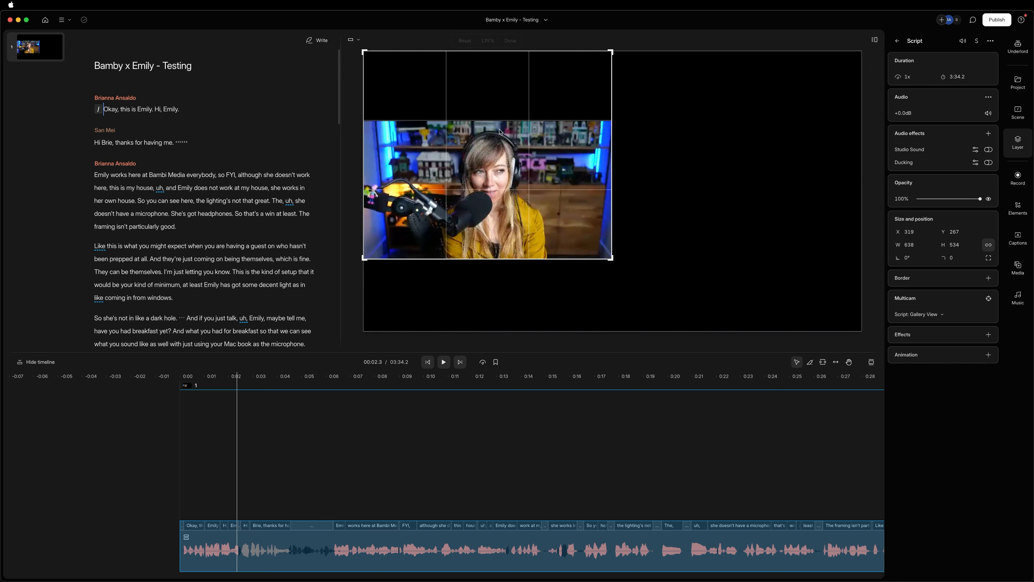
pyautogui.moveTo(487, 51); pyautogui.dragTo(491, 120)
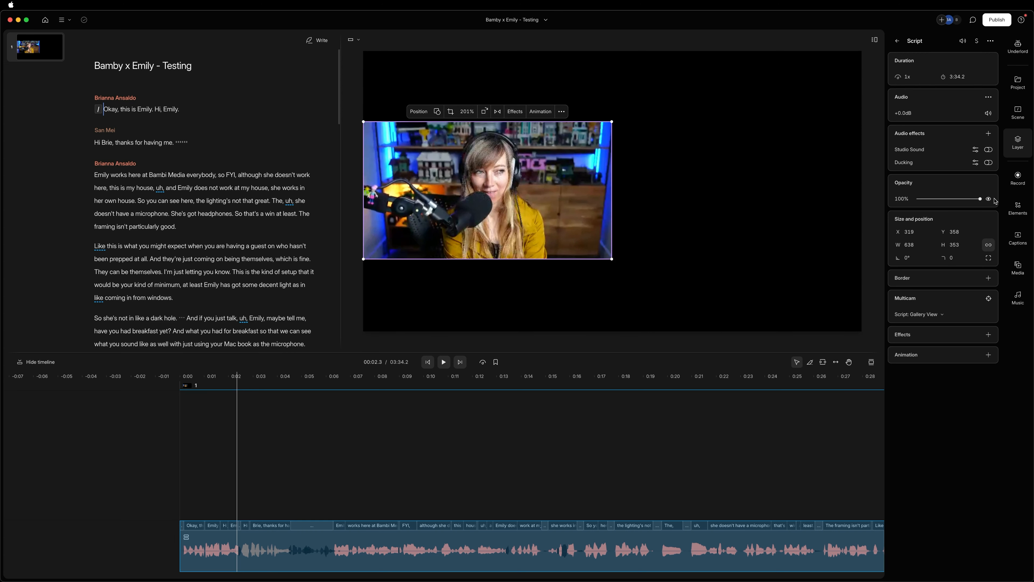
pyautogui.click(1017, 109)
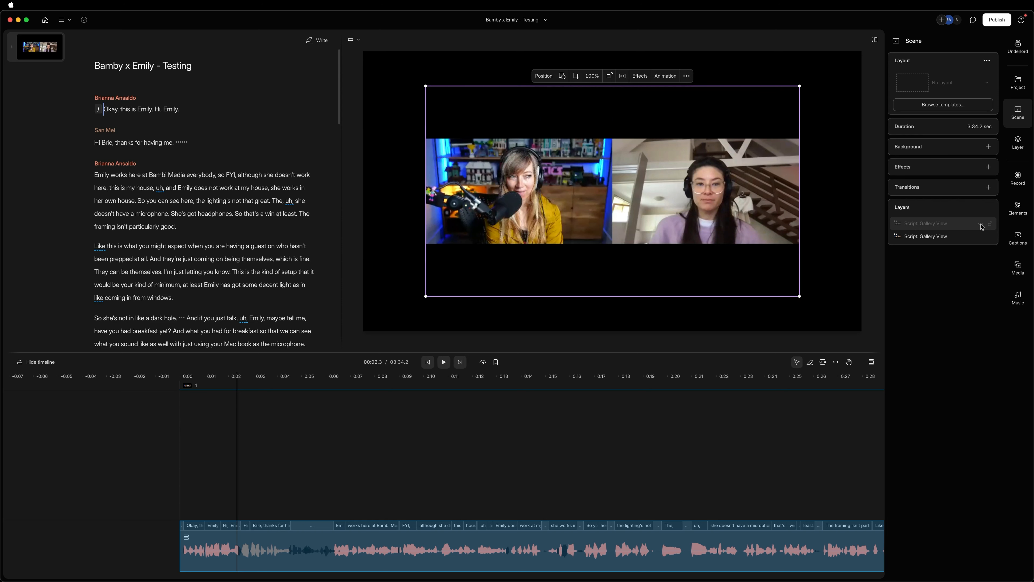
pyautogui.moveTo(575, 76)
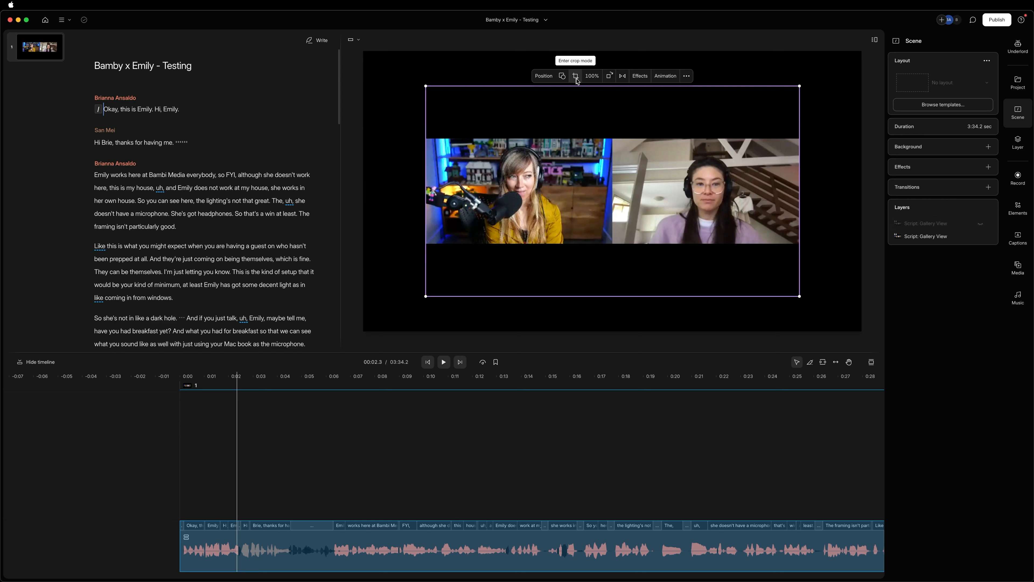
# Step: Enlarge the left speaker to full height and crop its right edge to the frame centre
pyautogui.click(576, 75)
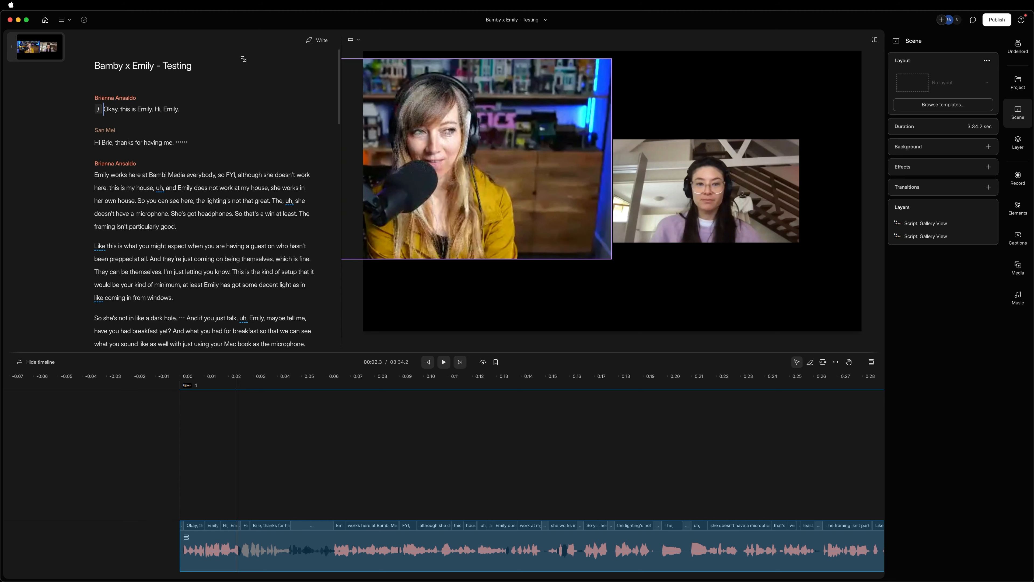
pyautogui.click(476, 158)
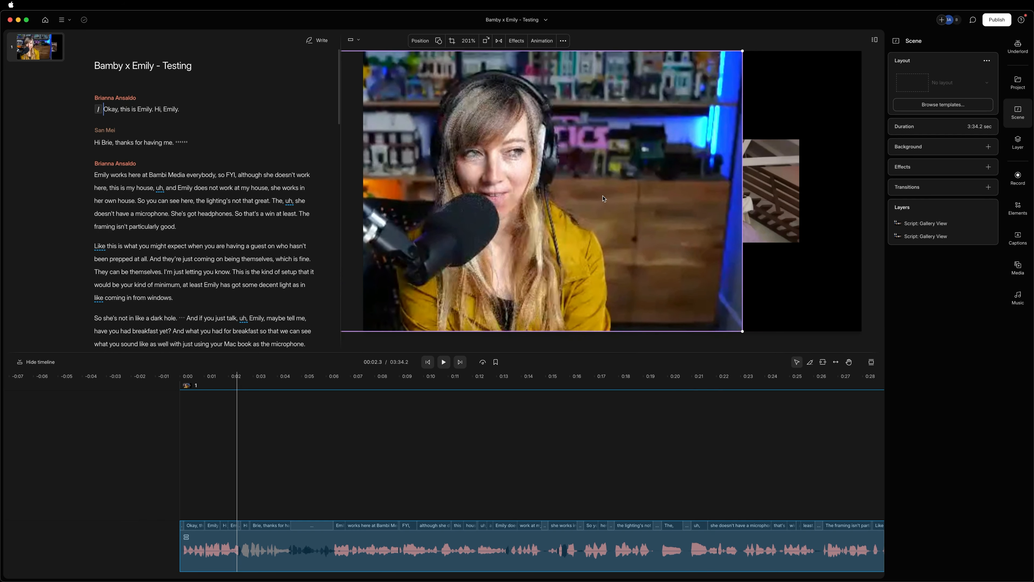
pyautogui.moveTo(451, 41)
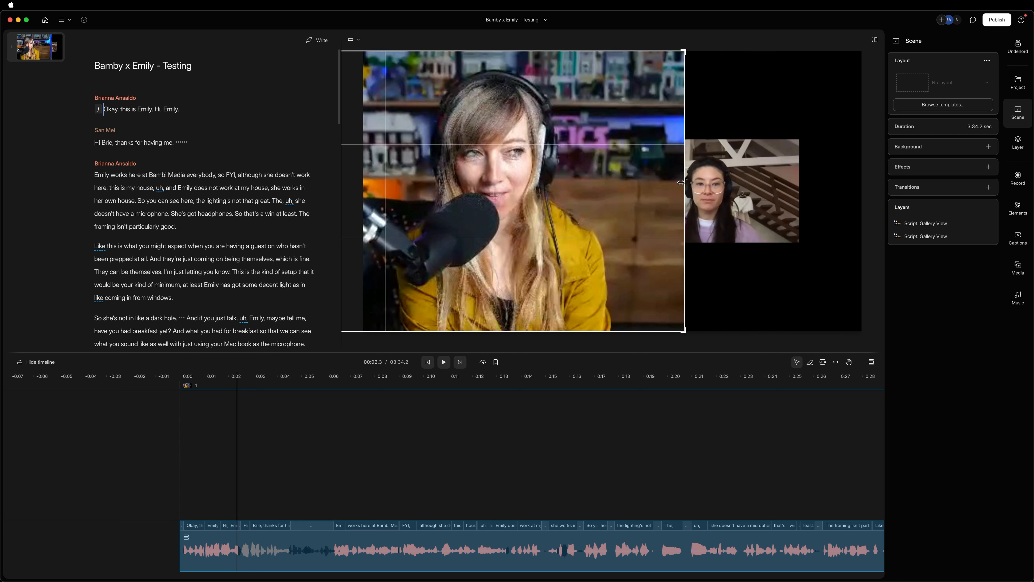
pyautogui.moveTo(684, 182); pyautogui.dragTo(593, 189)
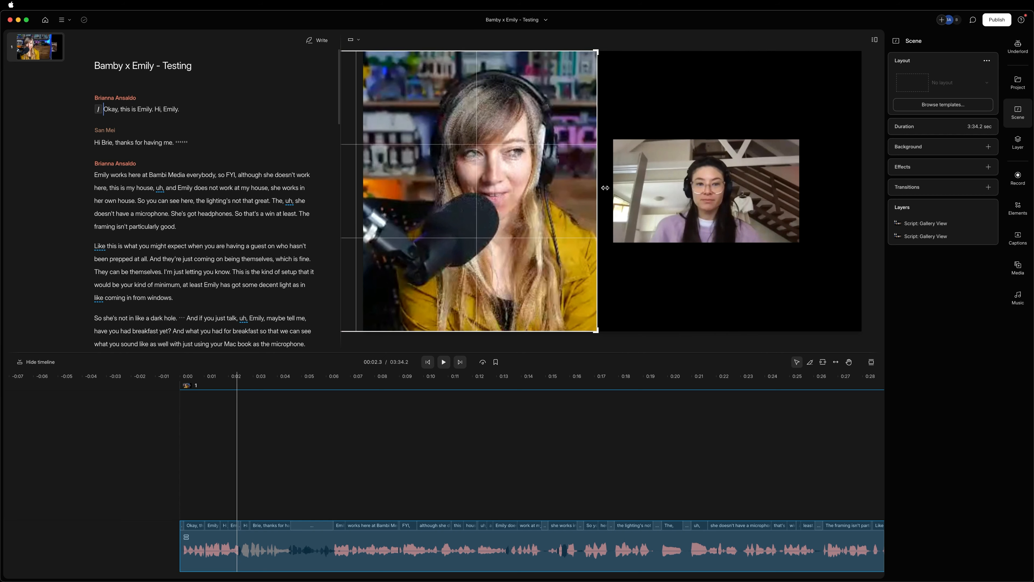
pyautogui.moveTo(596, 191); pyautogui.dragTo(612, 192)
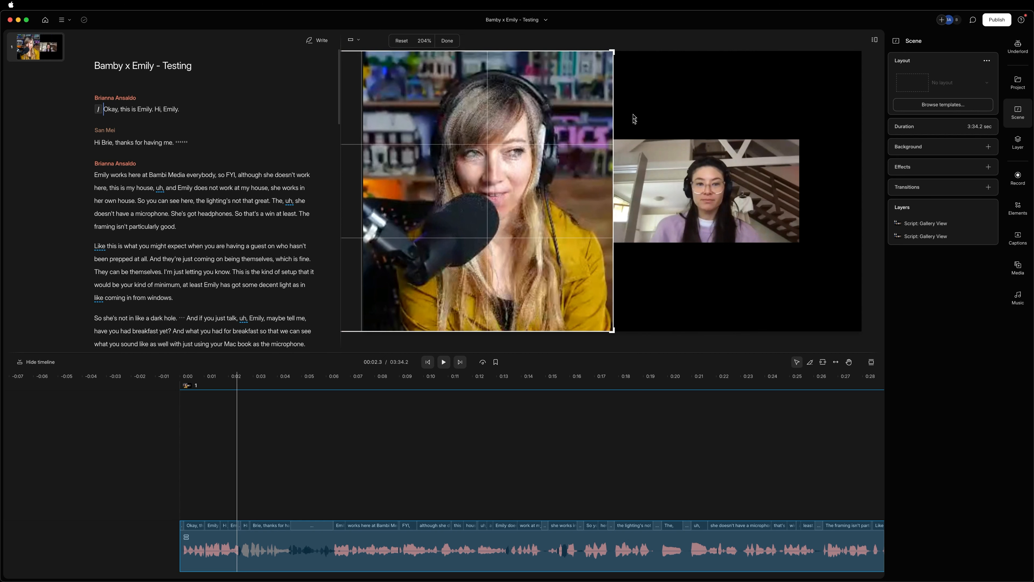
pyautogui.moveTo(611, 340)
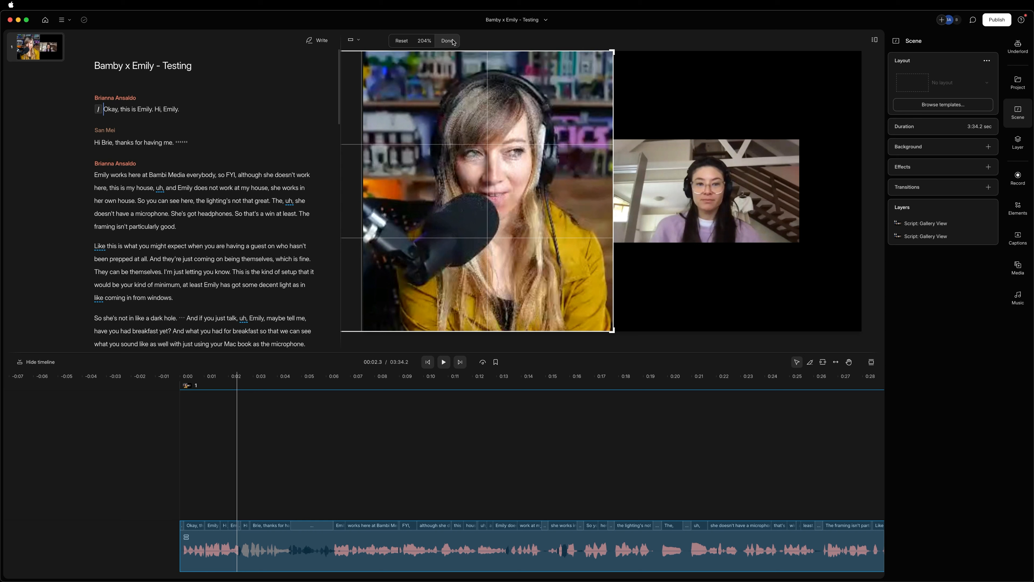
pyautogui.click(447, 40)
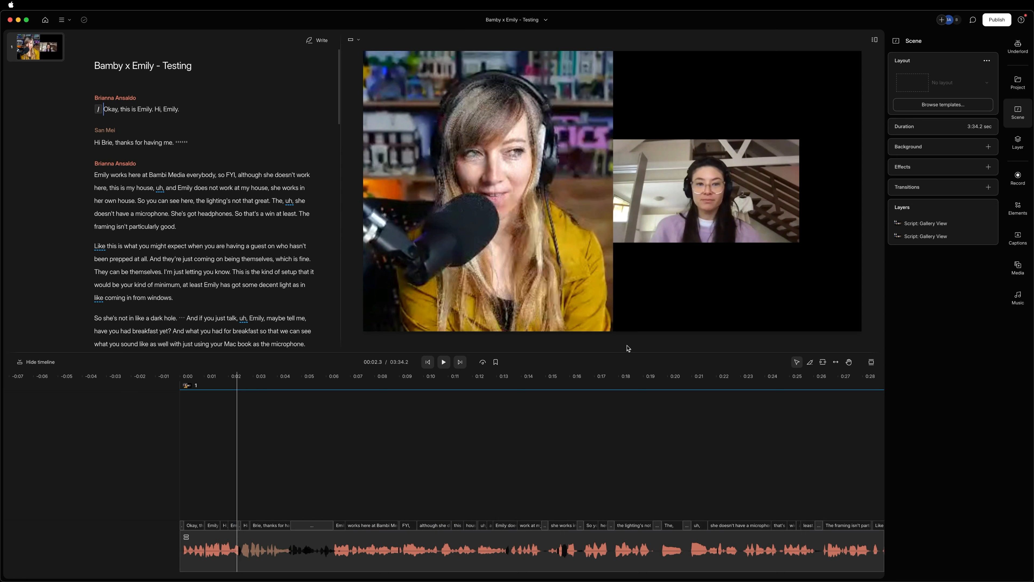
# Step: Enlarge Emily's layer so it fills the right half beside the left speaker
pyautogui.click(704, 191)
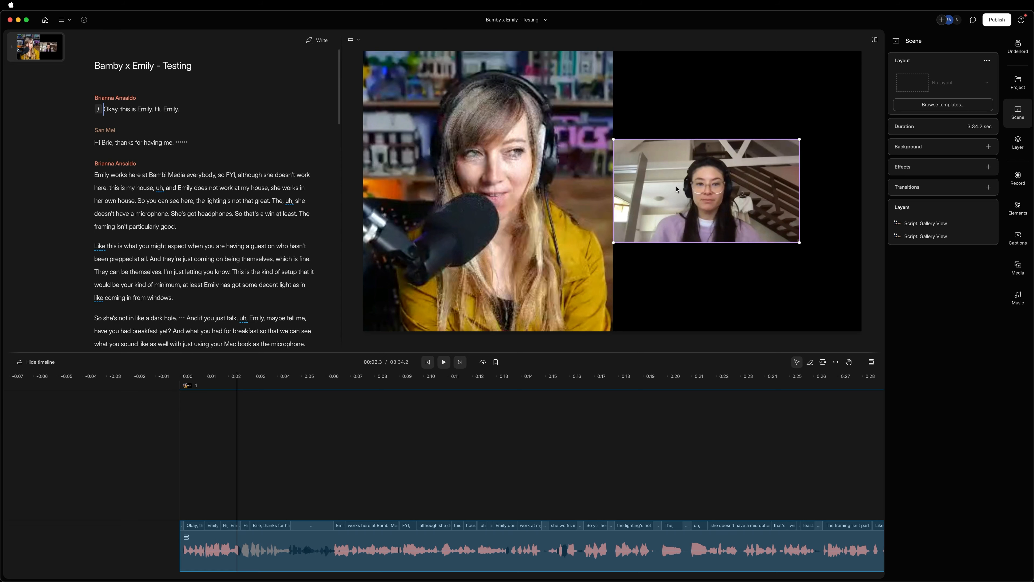
pyautogui.click(706, 192)
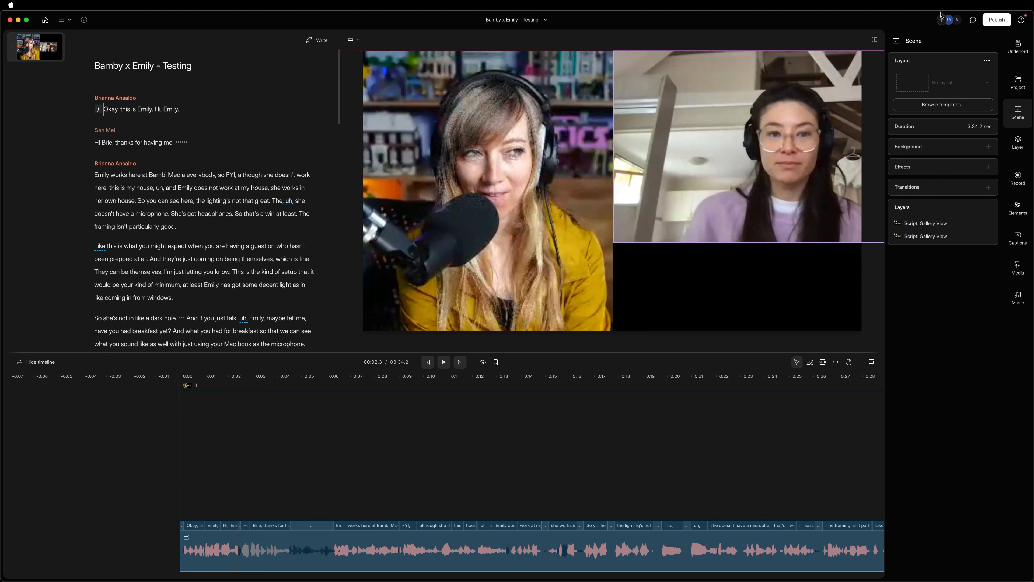
pyautogui.click(488, 191)
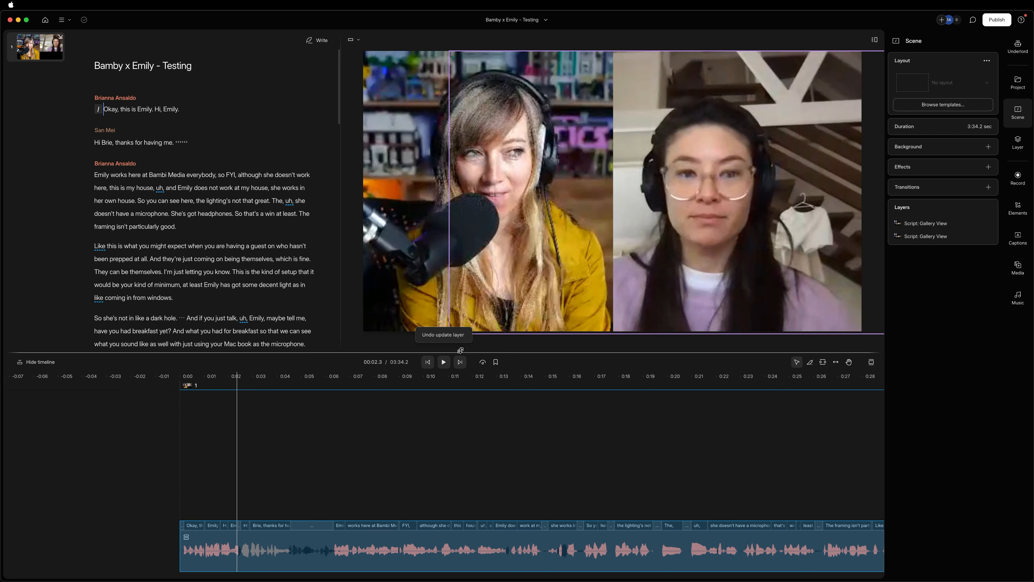
pyautogui.click(739, 191)
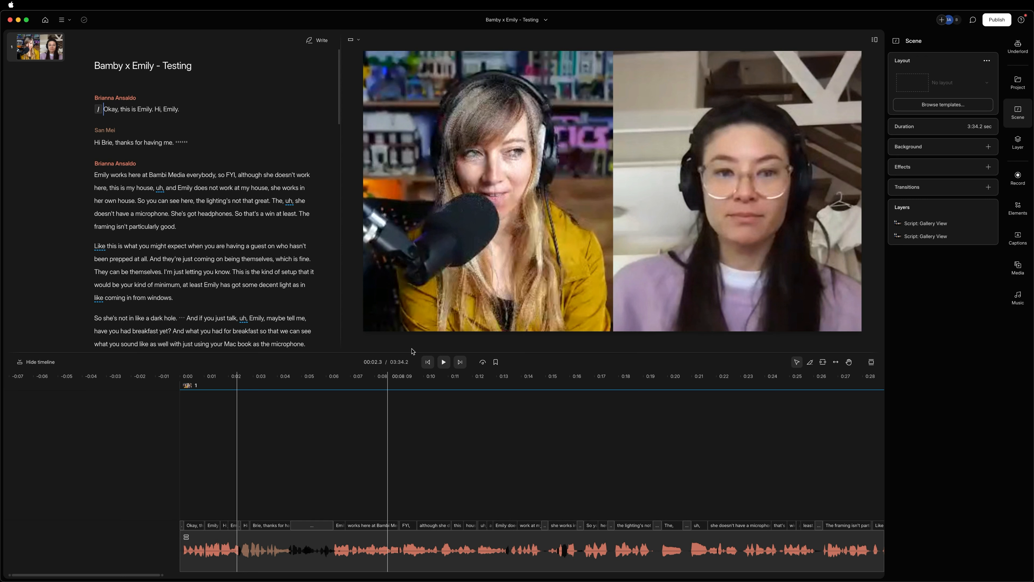
pyautogui.click(487, 191)
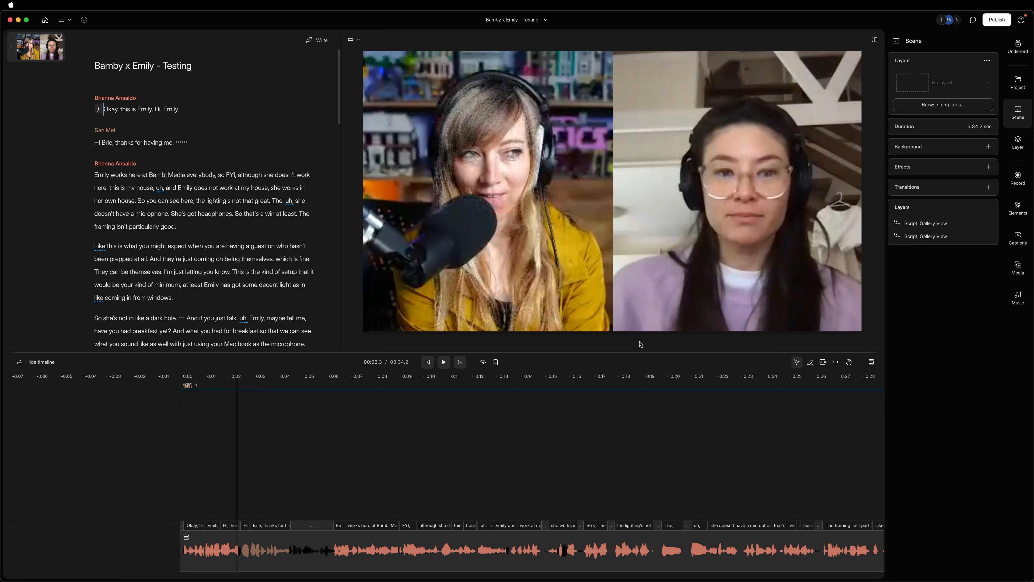
pyautogui.click(658, 376)
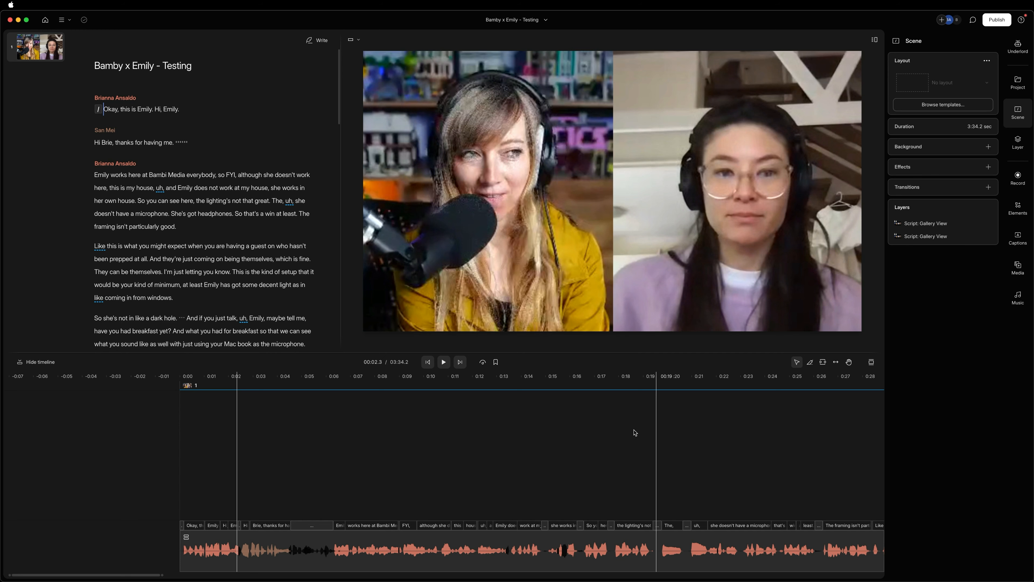
pyautogui.click(427, 362)
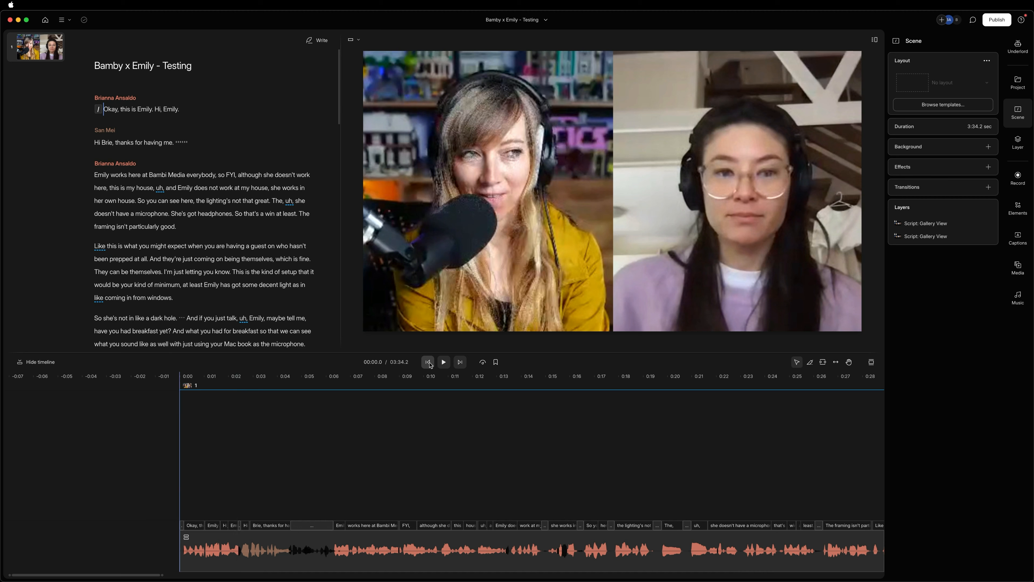
# Step: Play the composition back to about the 20-second mark to check the side-by-side layout
pyautogui.click(443, 361)
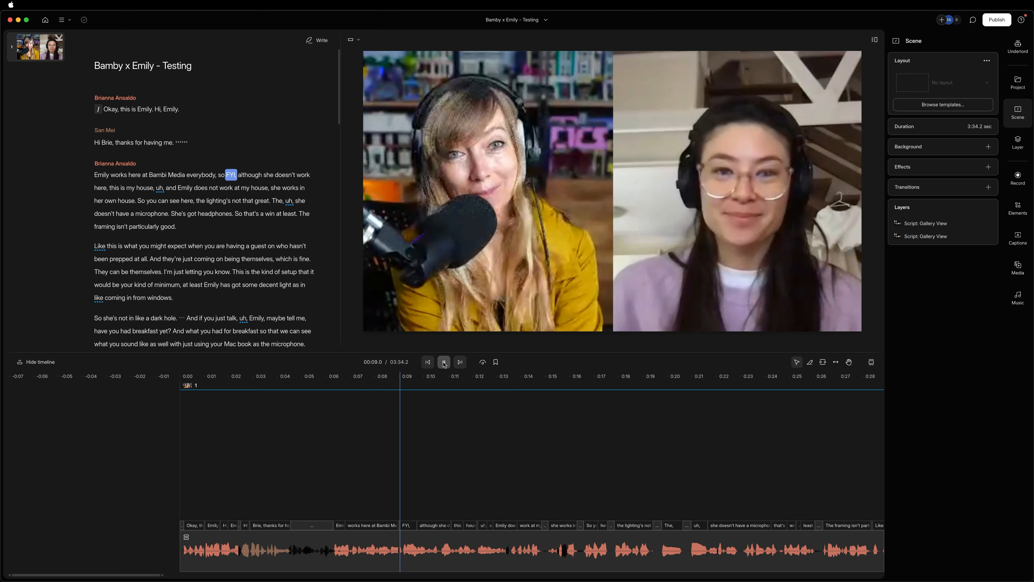
pyautogui.click(443, 361)
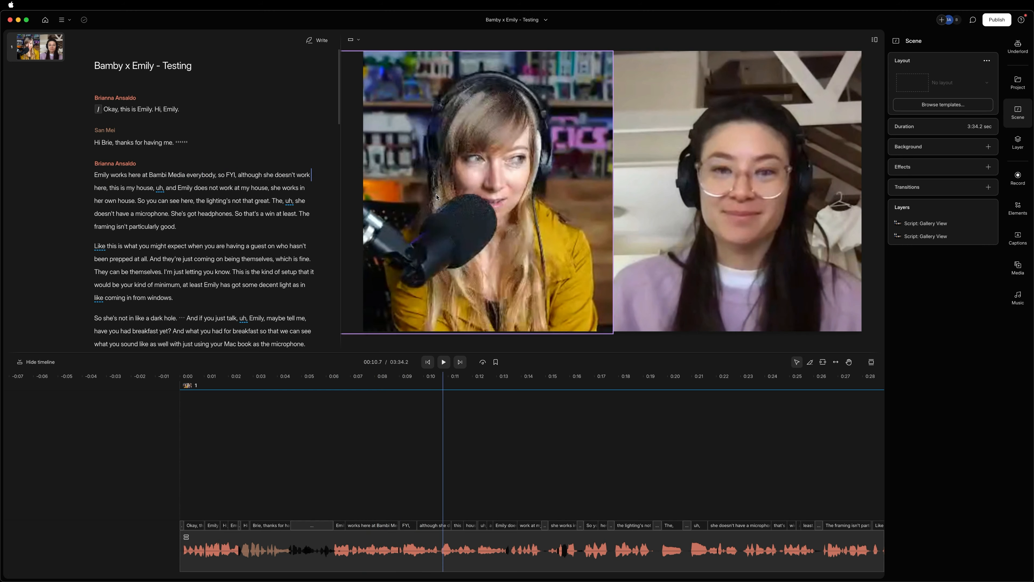
pyautogui.moveTo(514, 302)
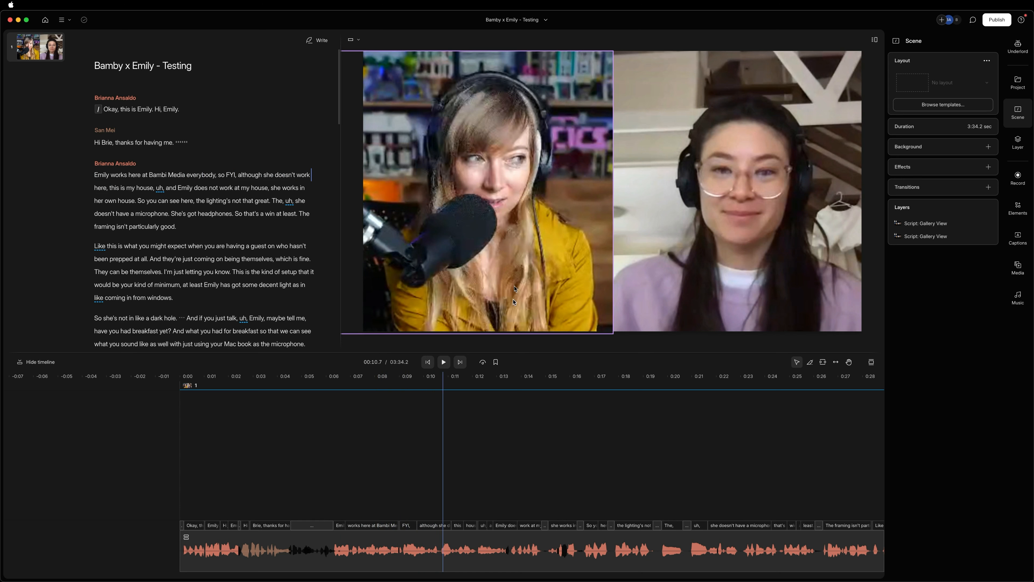
pyautogui.moveTo(558, 207)
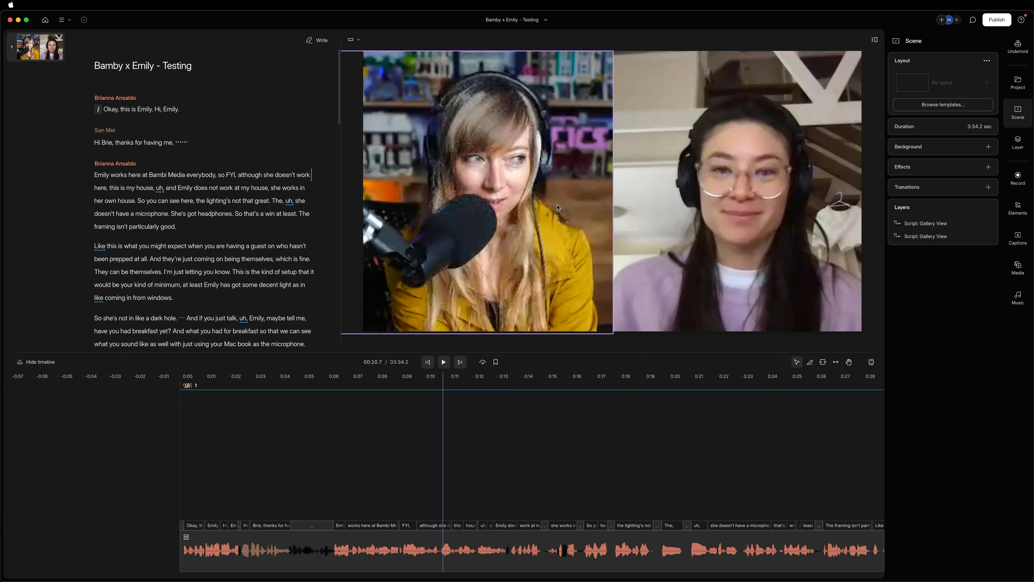
pyautogui.moveTo(513, 184)
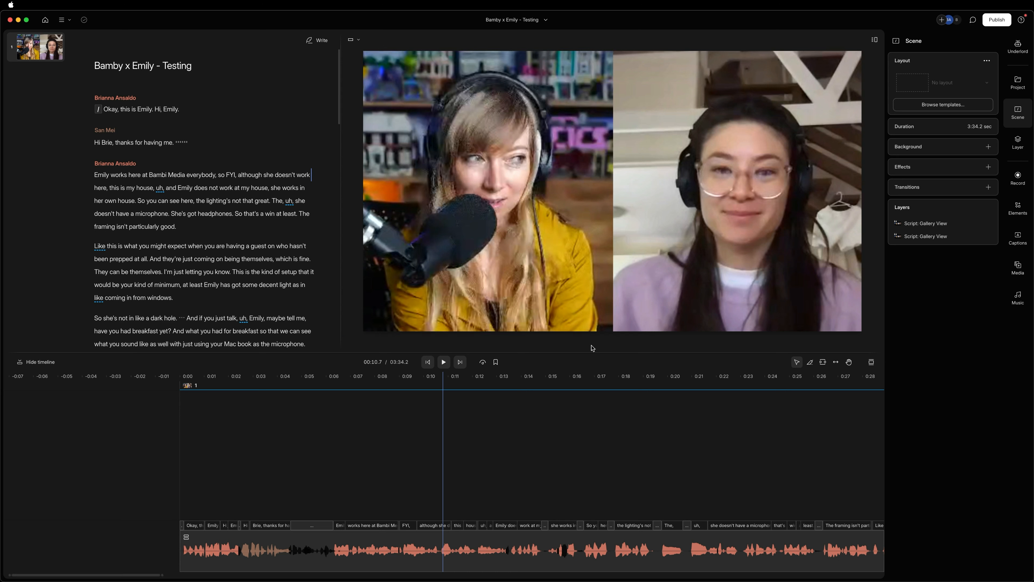
pyautogui.click(464, 468)
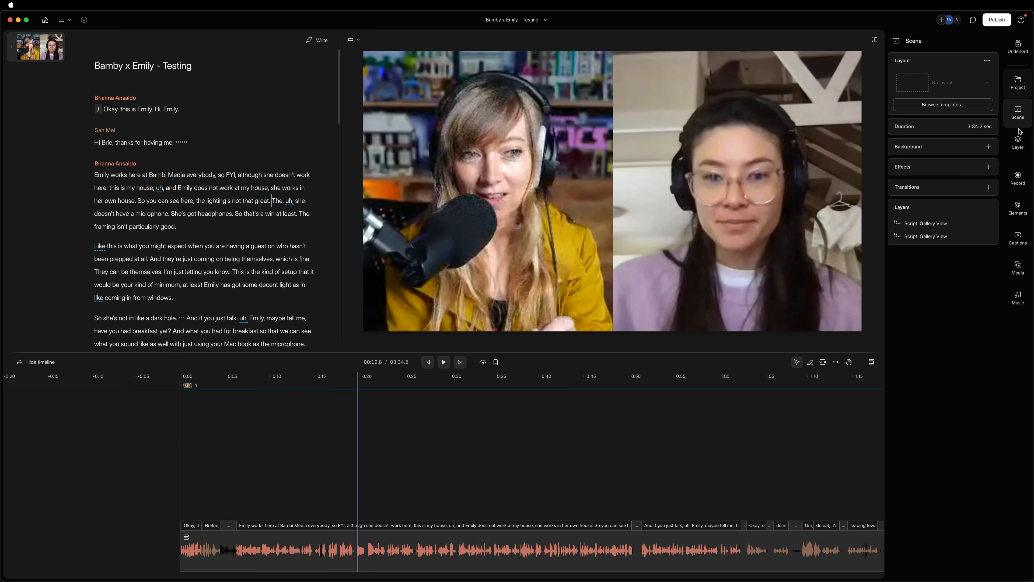
# Step: Select the left speaker's layer to show its size, position and effects properties
pyautogui.click(1017, 238)
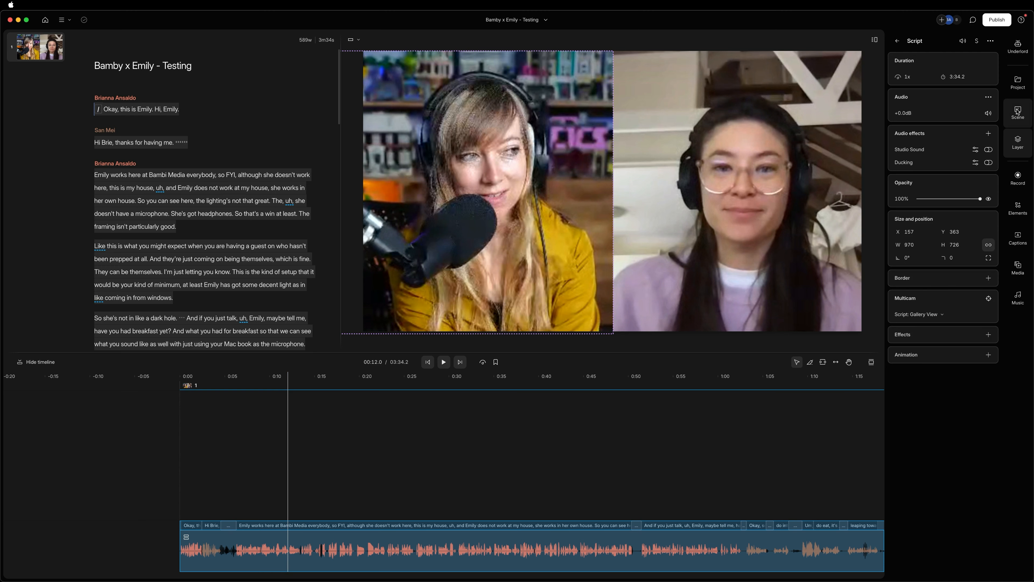
# Step: Add a Color adjustments effect to the left speaker's layer and show its settings
pyautogui.click(412, 386)
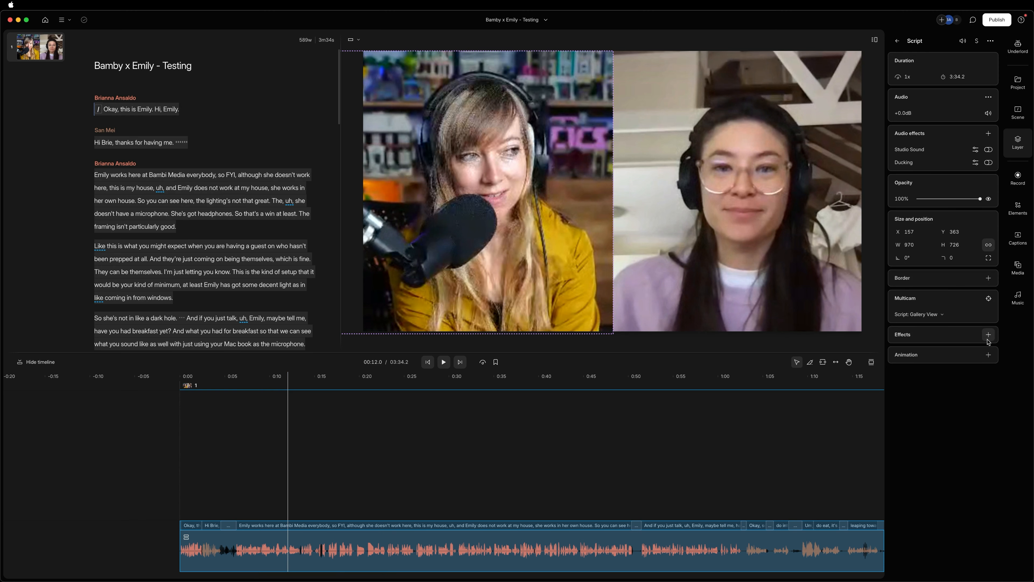
pyautogui.click(987, 334)
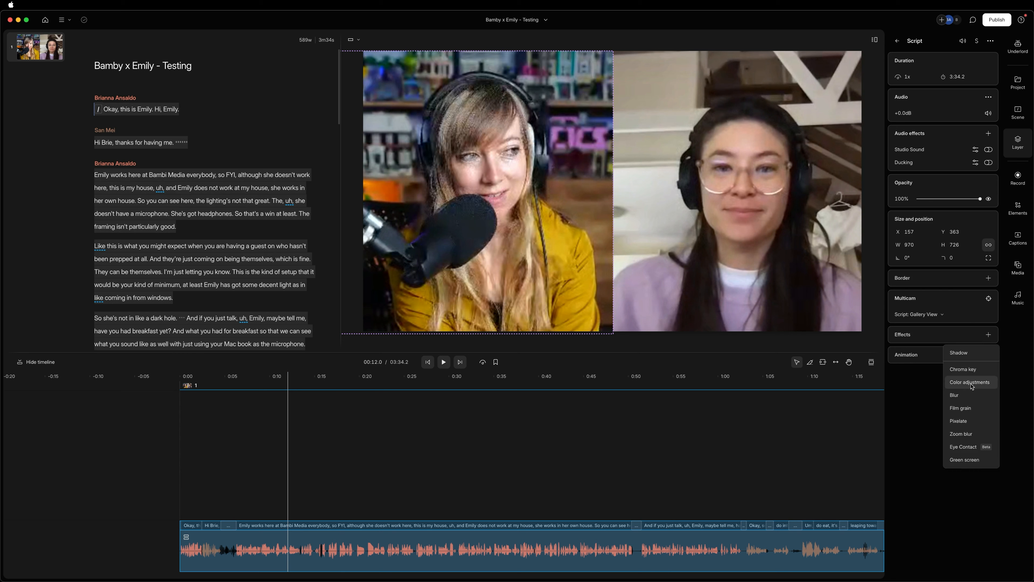
pyautogui.click(969, 381)
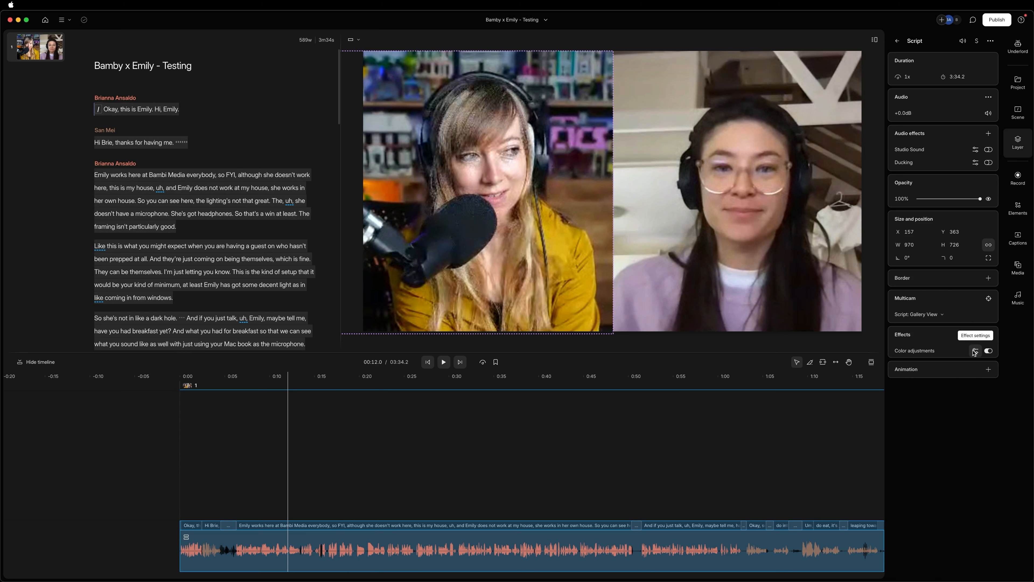
pyautogui.click(974, 335)
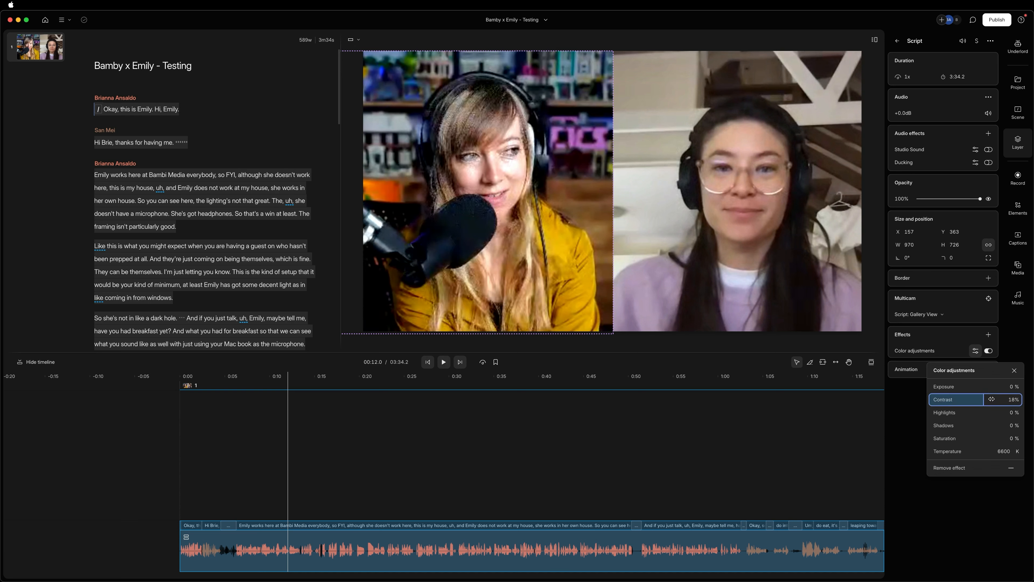
# Step: Set contrast 13%, highlights −6%, shadows 7% and temperature 6700 K on the left layer
pyautogui.moveTo(989, 399); pyautogui.dragTo(982, 399)
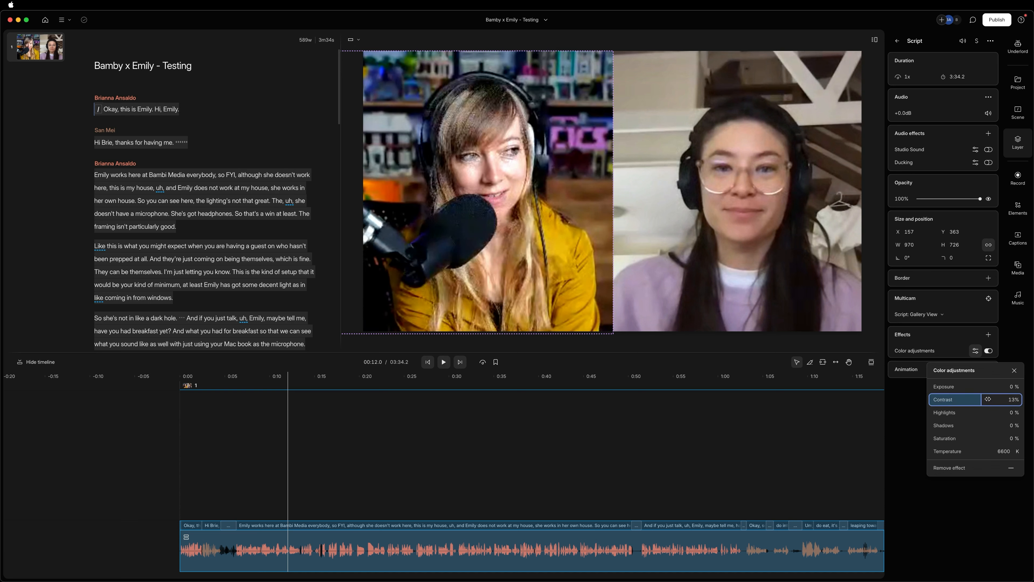
pyautogui.click(974, 412)
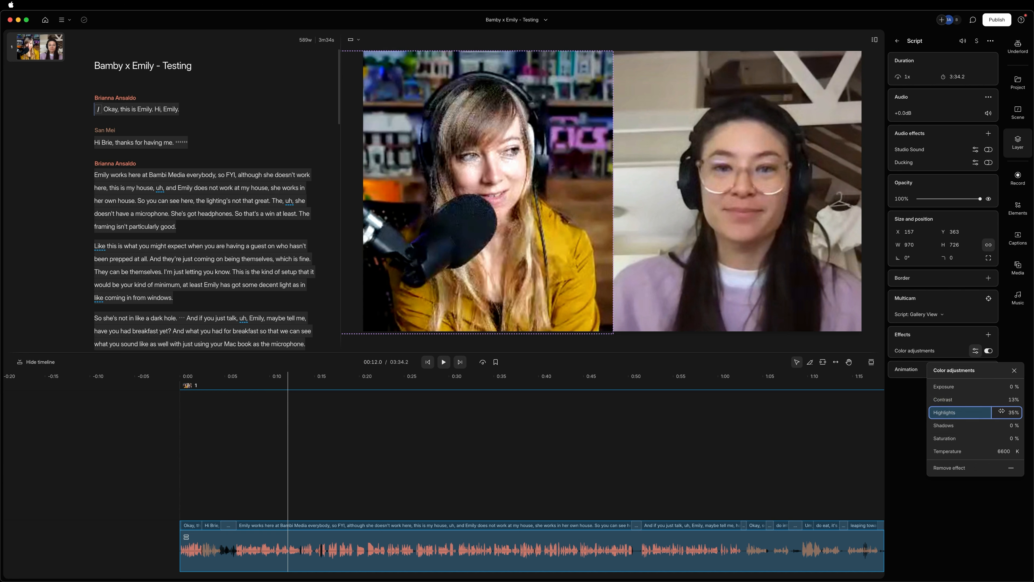
pyautogui.moveTo(1005, 412); pyautogui.dragTo(969, 412)
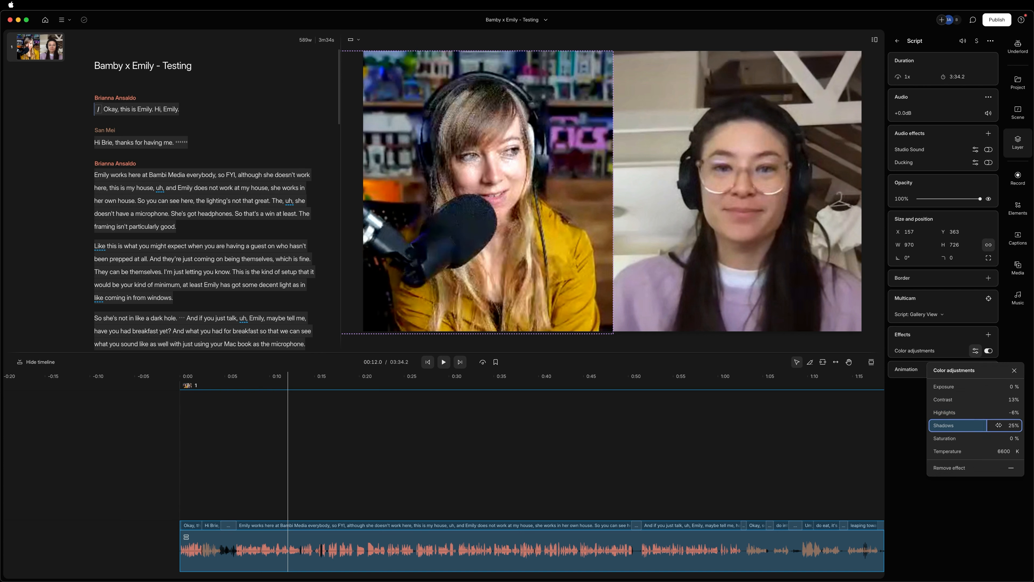
pyautogui.moveTo(999, 425); pyautogui.dragTo(982, 425)
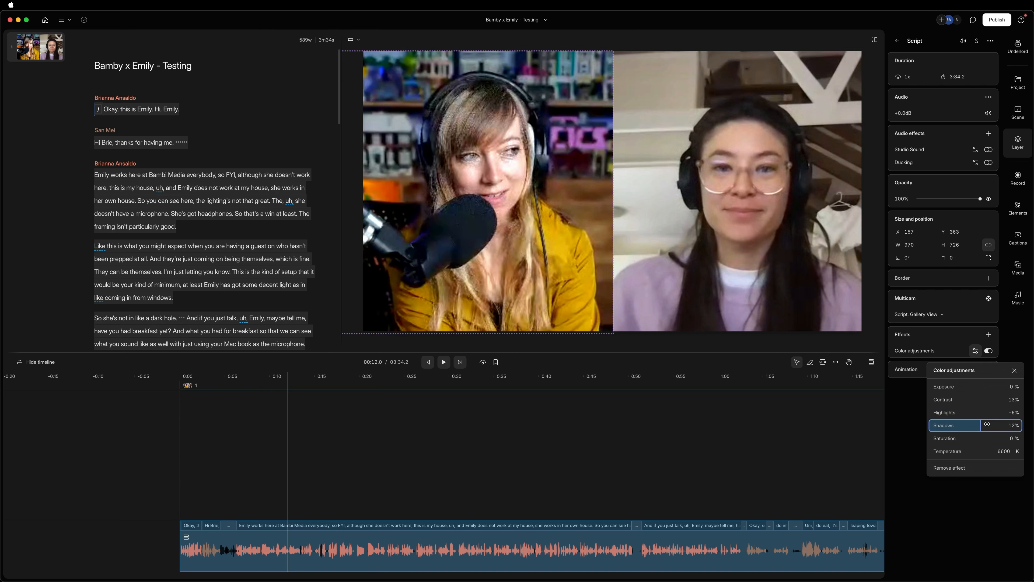
pyautogui.moveTo(992, 425); pyautogui.dragTo(982, 425)
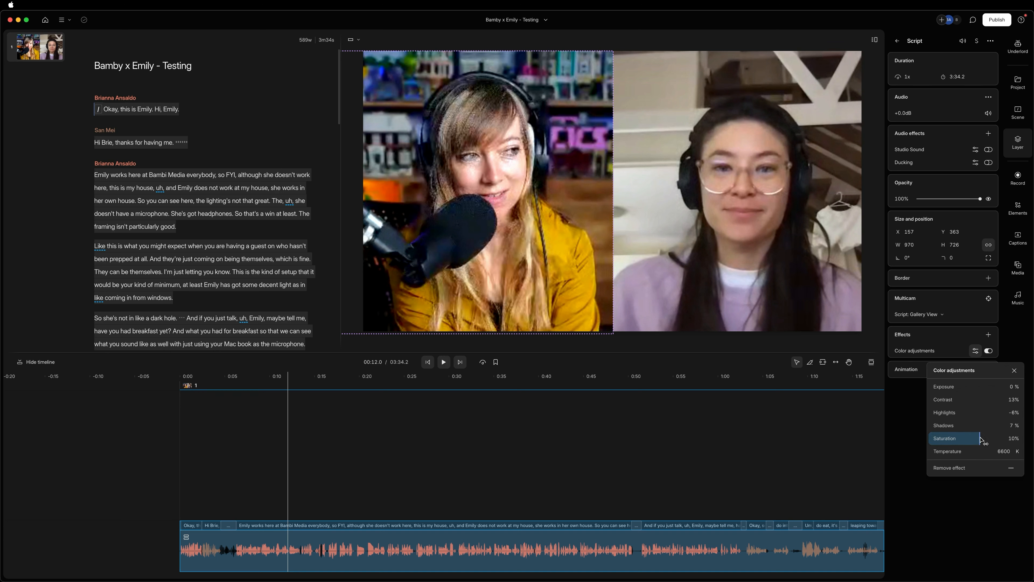
pyautogui.click(948, 452)
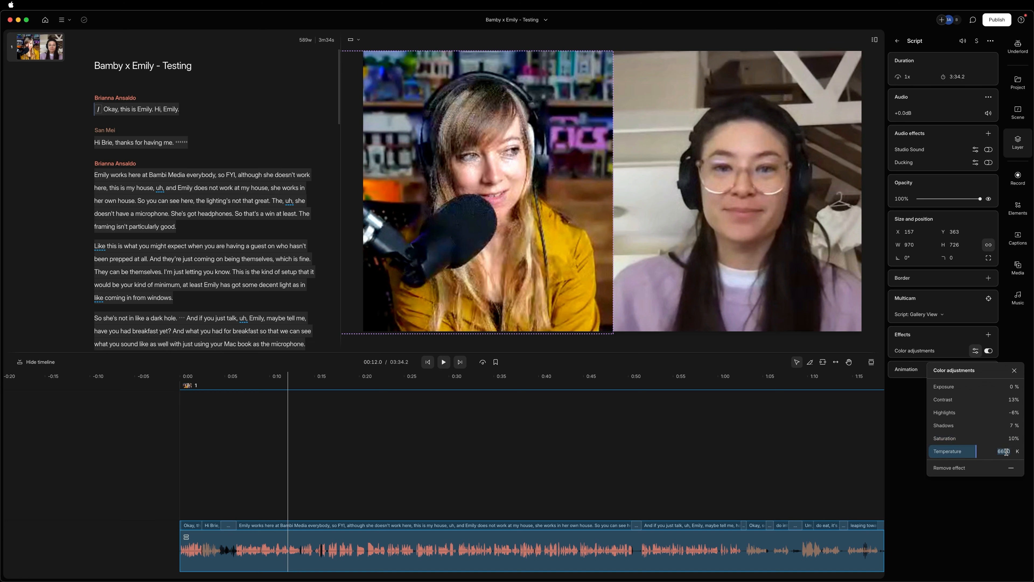
pyautogui.write('674')
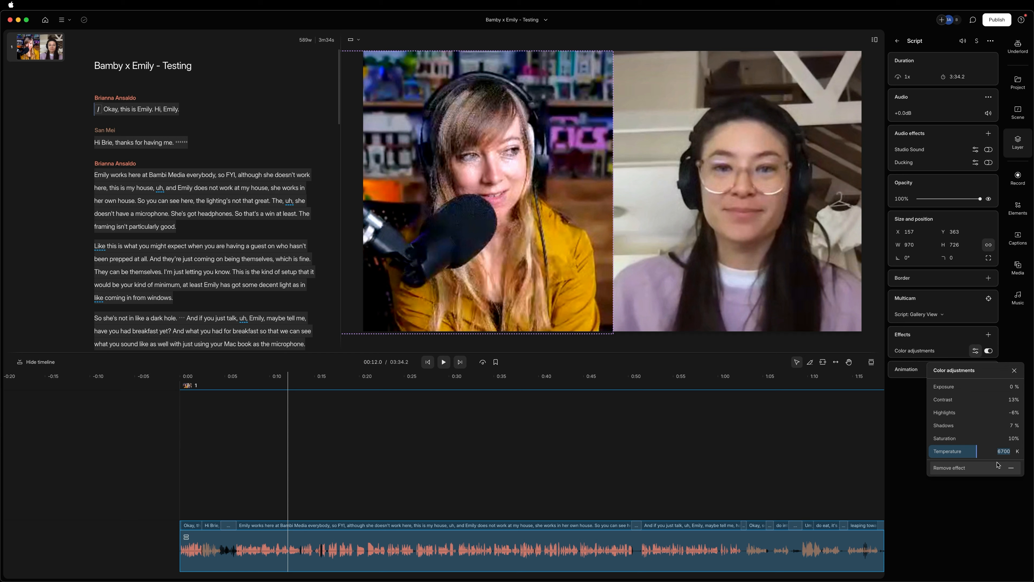
pyautogui.click(1014, 370)
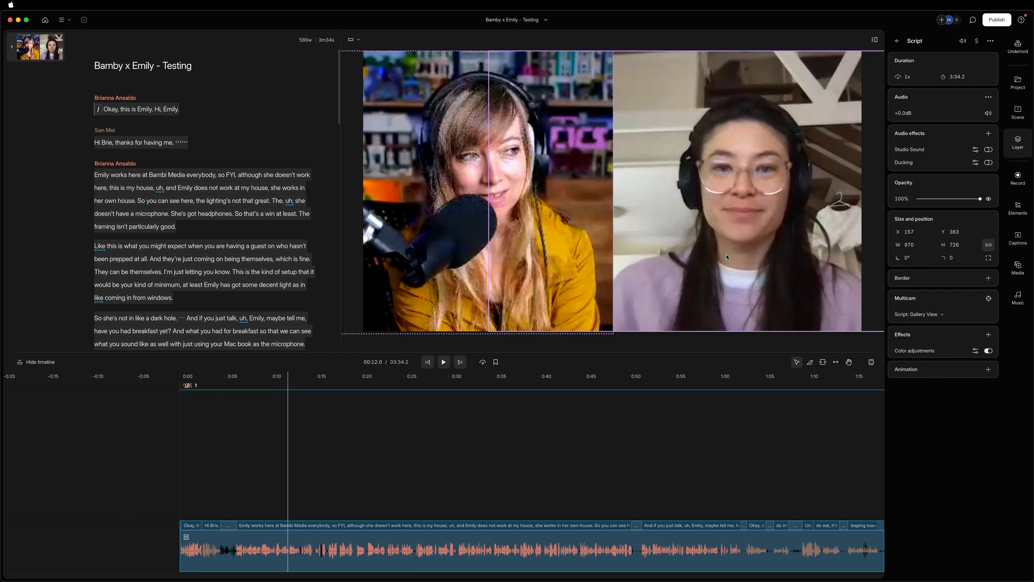
# Step: Add a Color adjustments effect to Emily's layer and show its settings
pyautogui.click(987, 335)
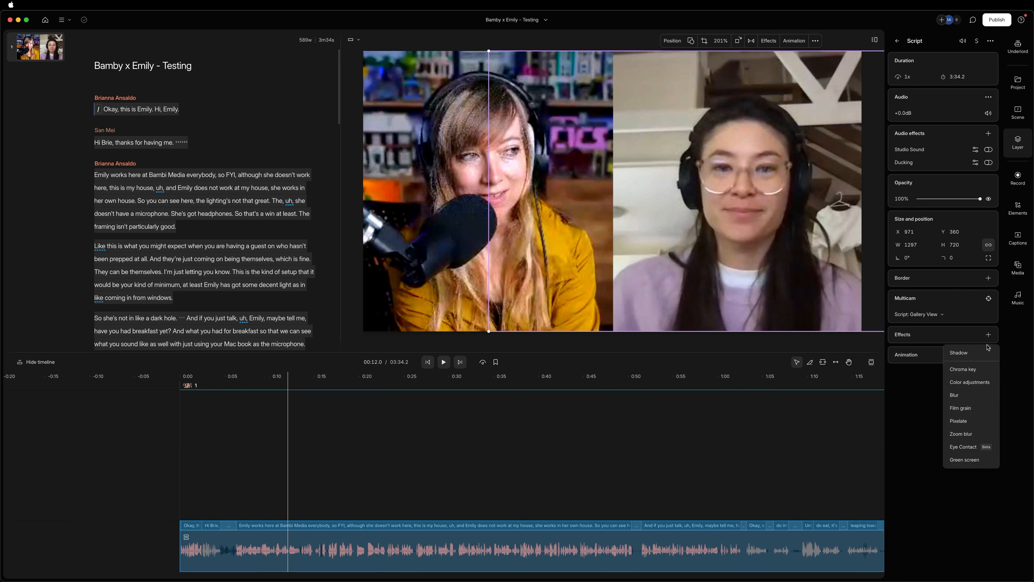
pyautogui.click(969, 381)
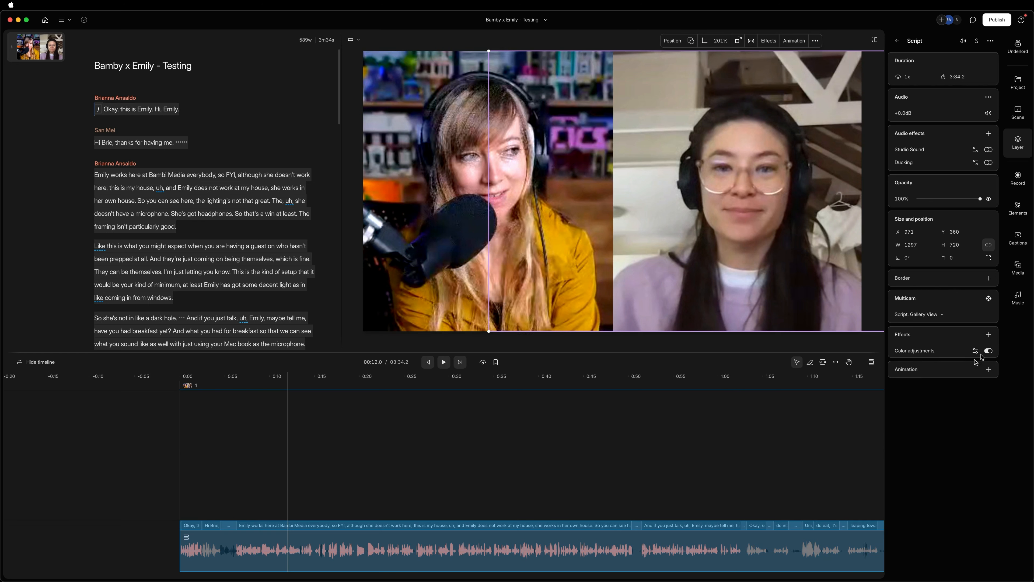
pyautogui.click(976, 350)
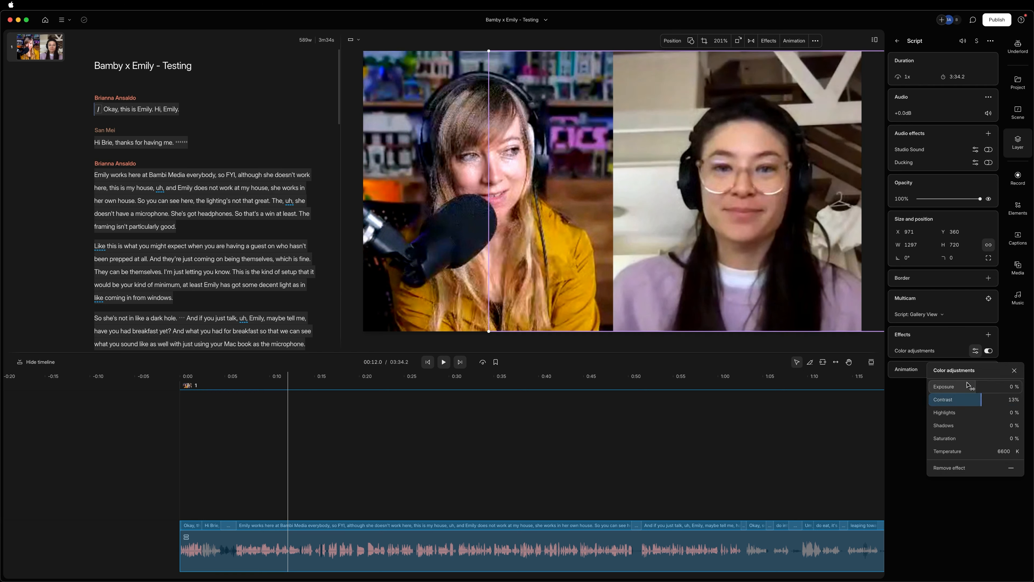
# Step: Set the right layer's highlights to 10% and shadows to about −3%
pyautogui.click(982, 412)
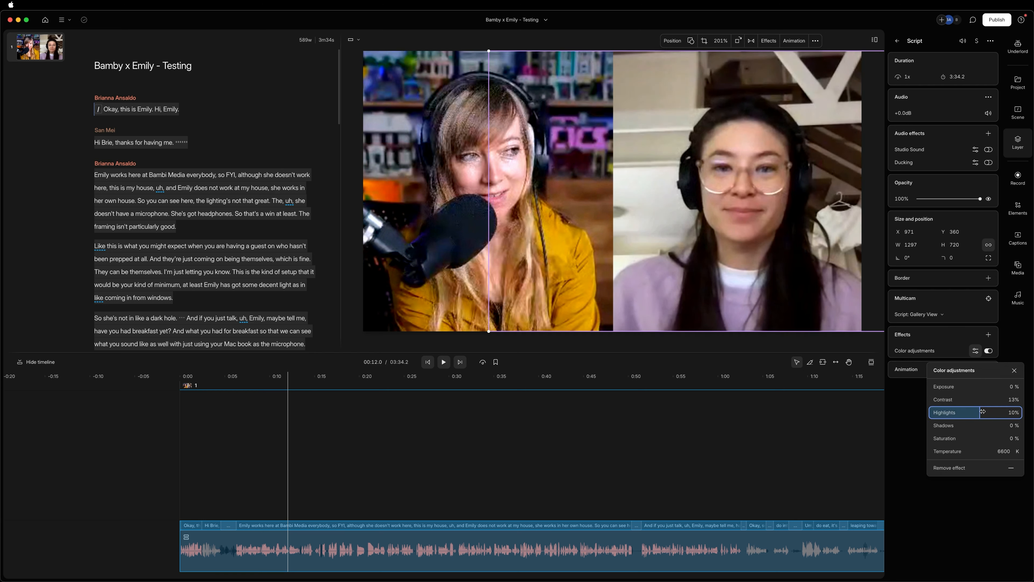
pyautogui.moveTo(982, 412); pyautogui.dragTo(998, 412)
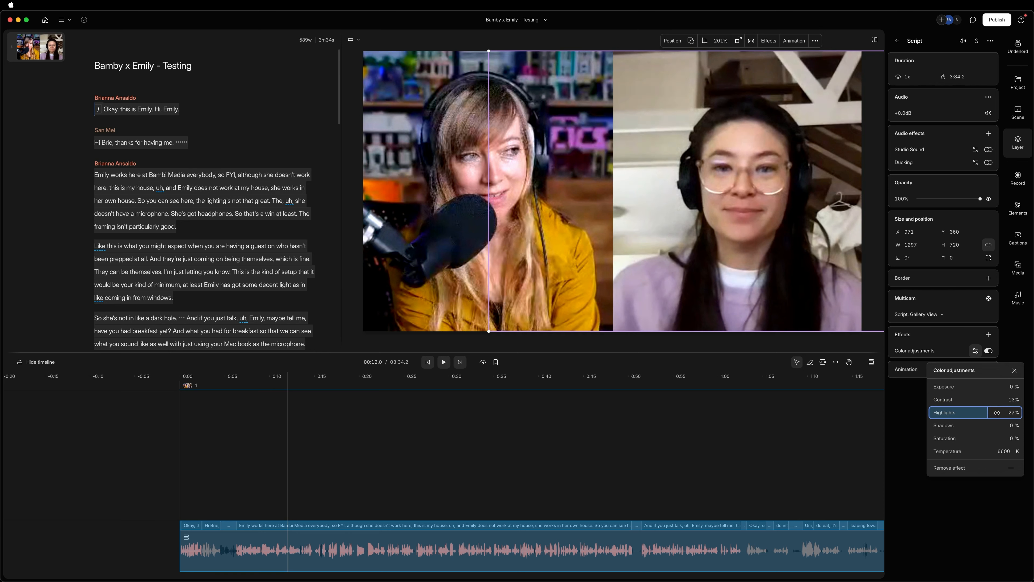
pyautogui.moveTo(1005, 412); pyautogui.dragTo(963, 412)
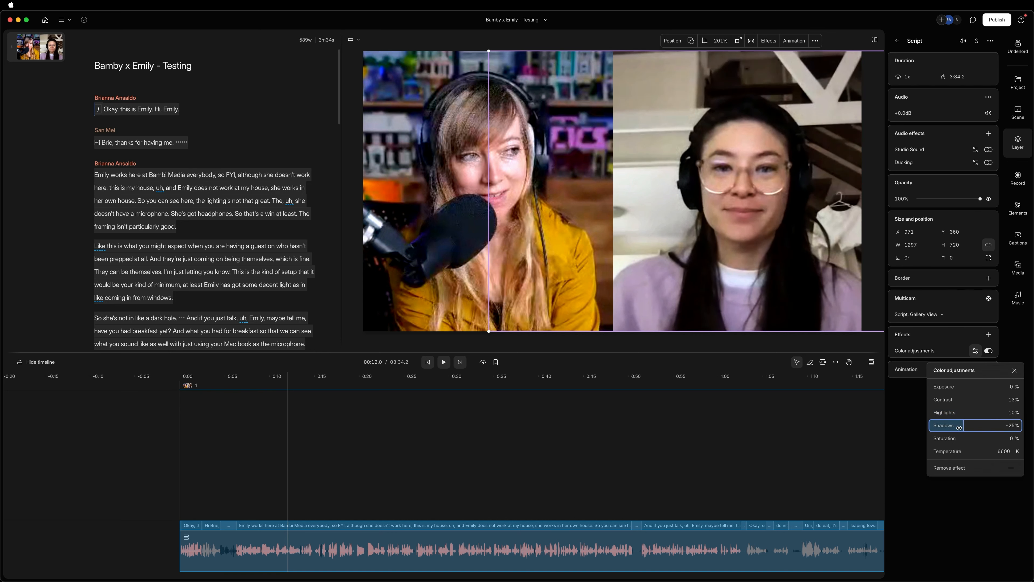
pyautogui.moveTo(959, 425); pyautogui.dragTo(974, 425)
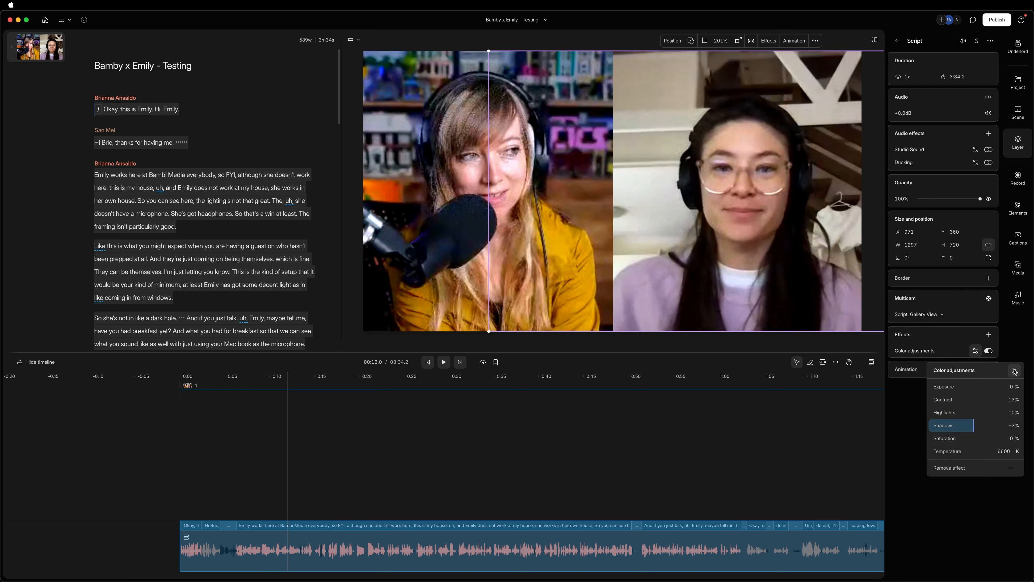
pyautogui.click(443, 361)
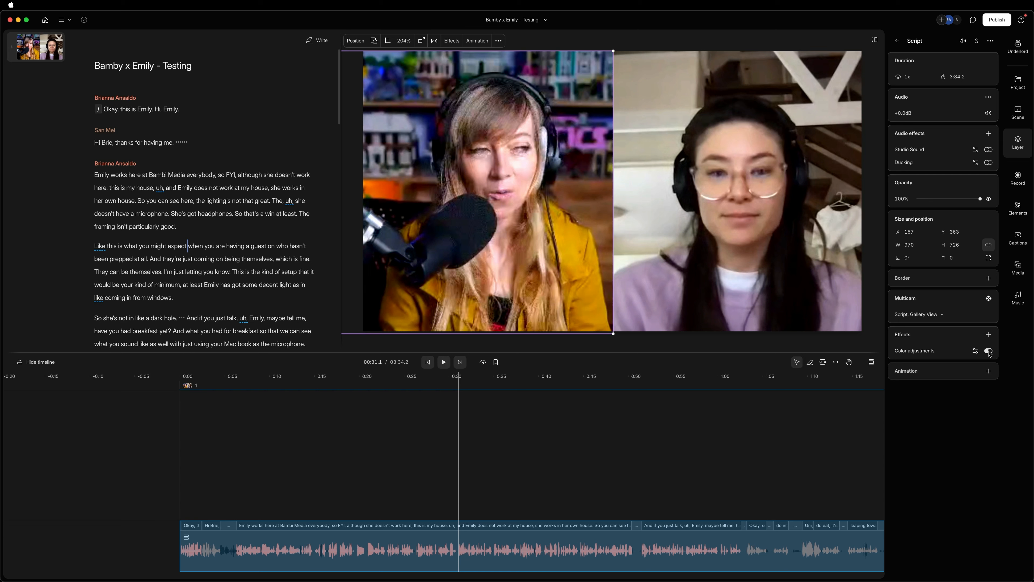
# Step: Lower the left speaker's saturation from 10% to −2% in its color adjustments
pyautogui.click(975, 350)
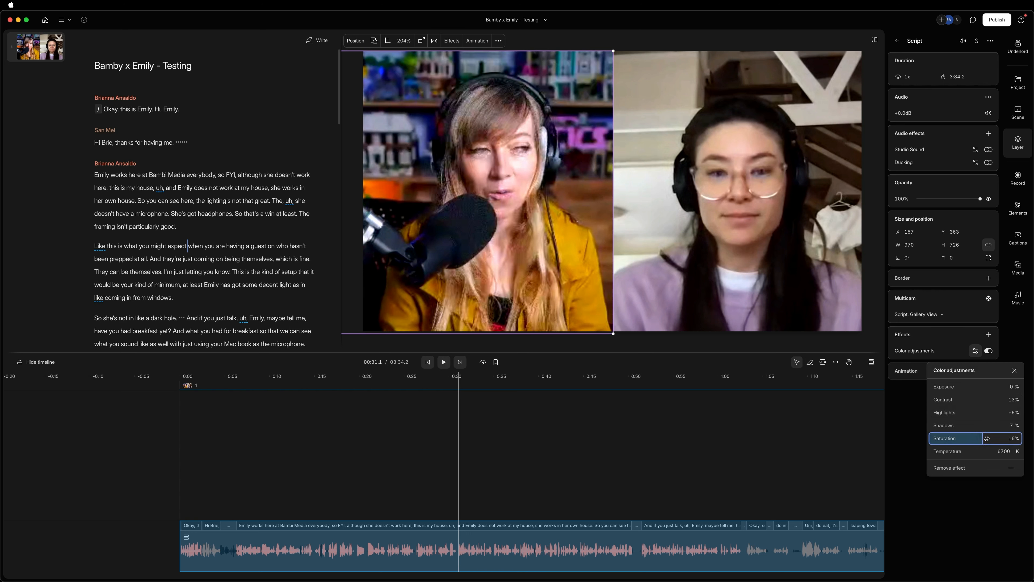
pyautogui.moveTo(987, 438); pyautogui.dragTo(973, 438)
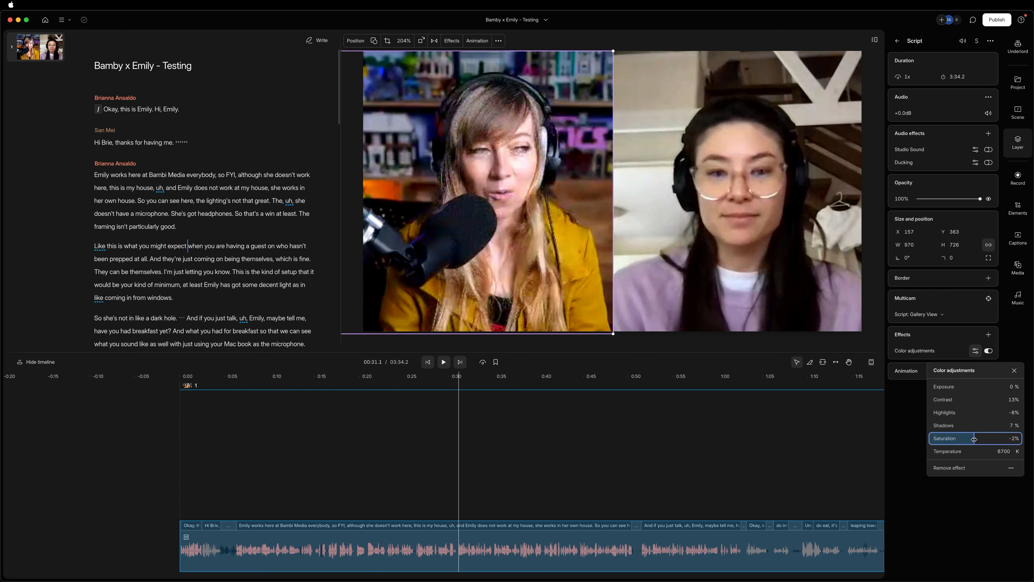